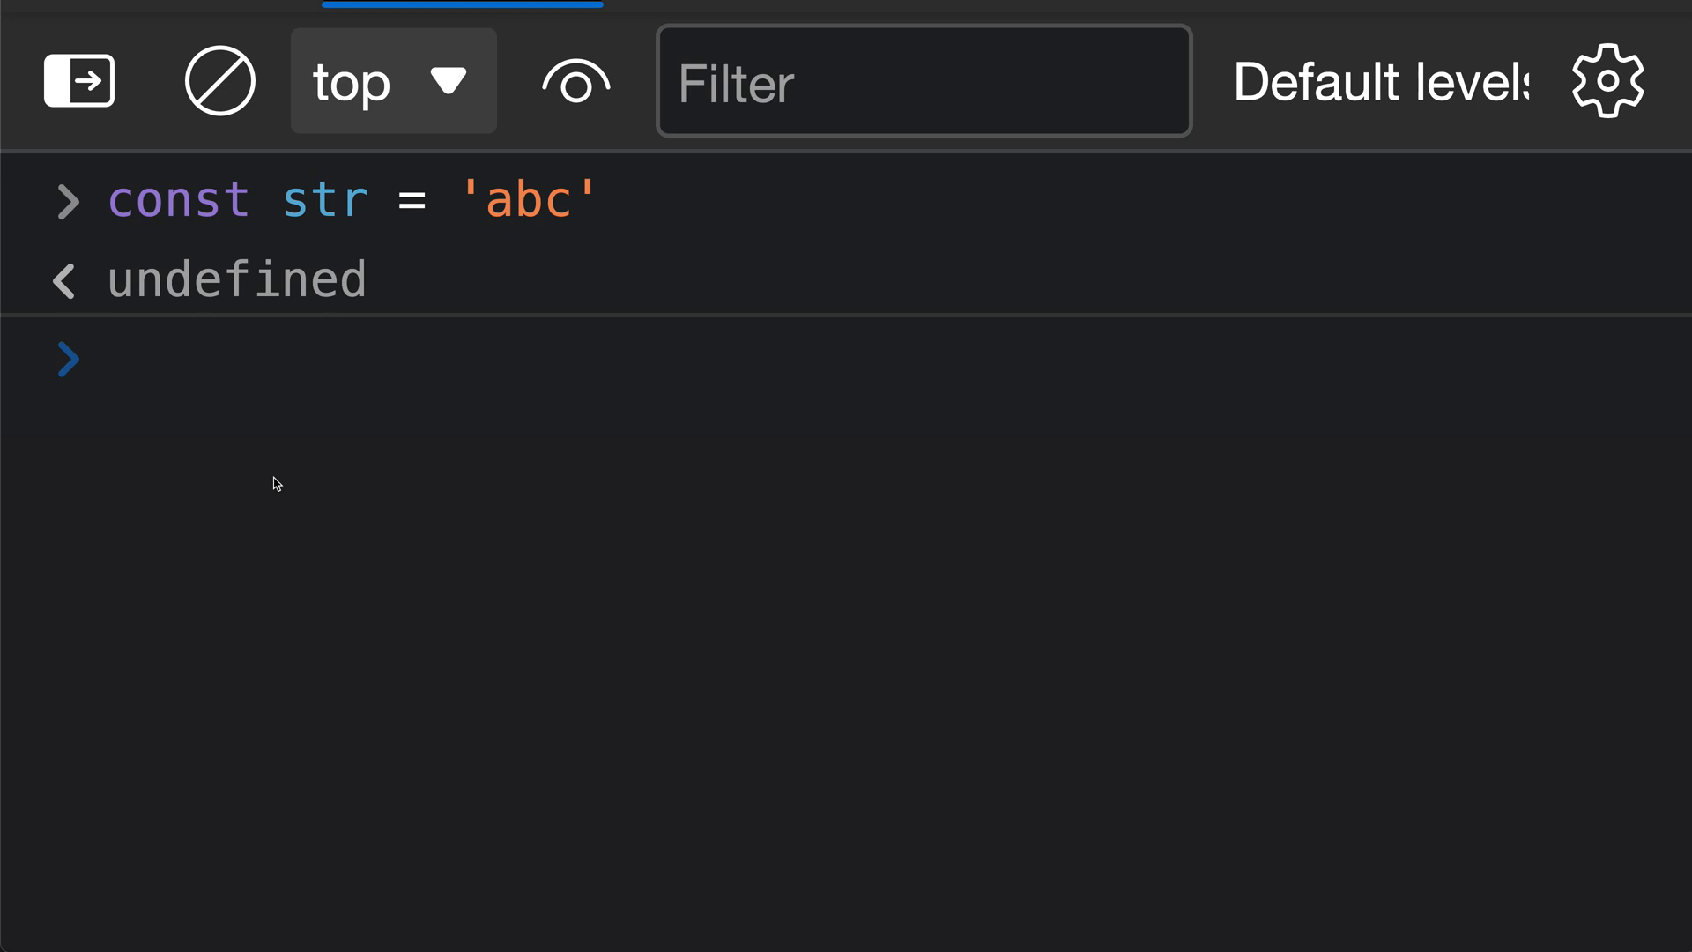
Step: Evaluate str.padStart(10), left-padding 'abc' with spaces to ten characters
left_click(114, 359)
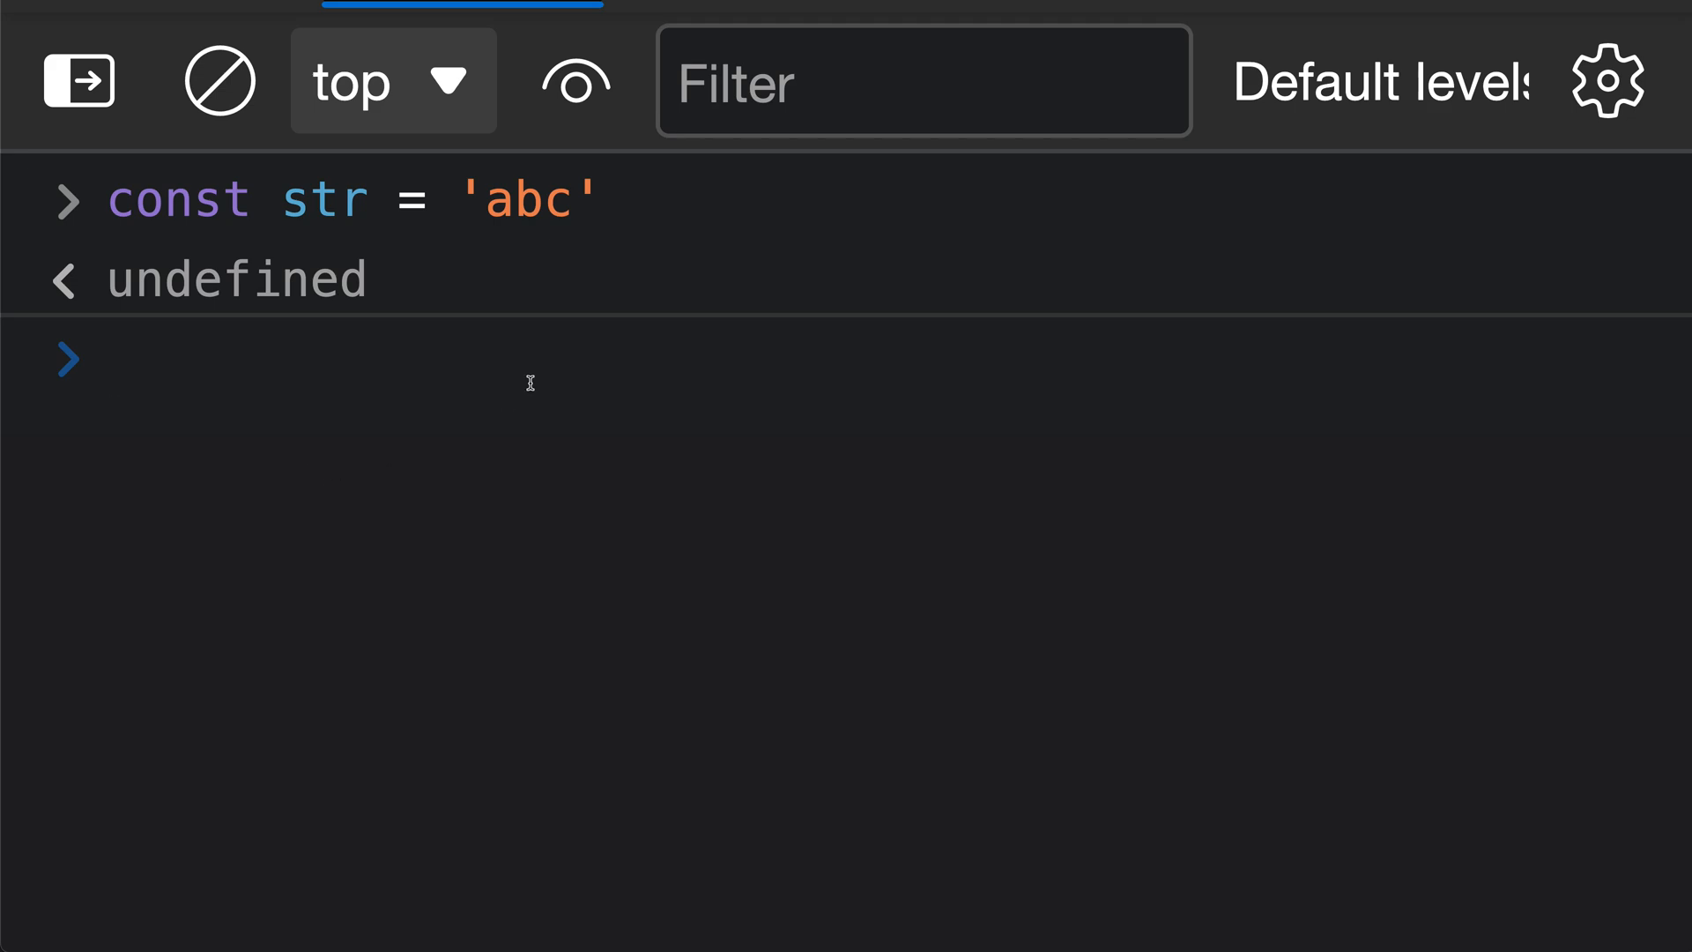
type("str.padSta")
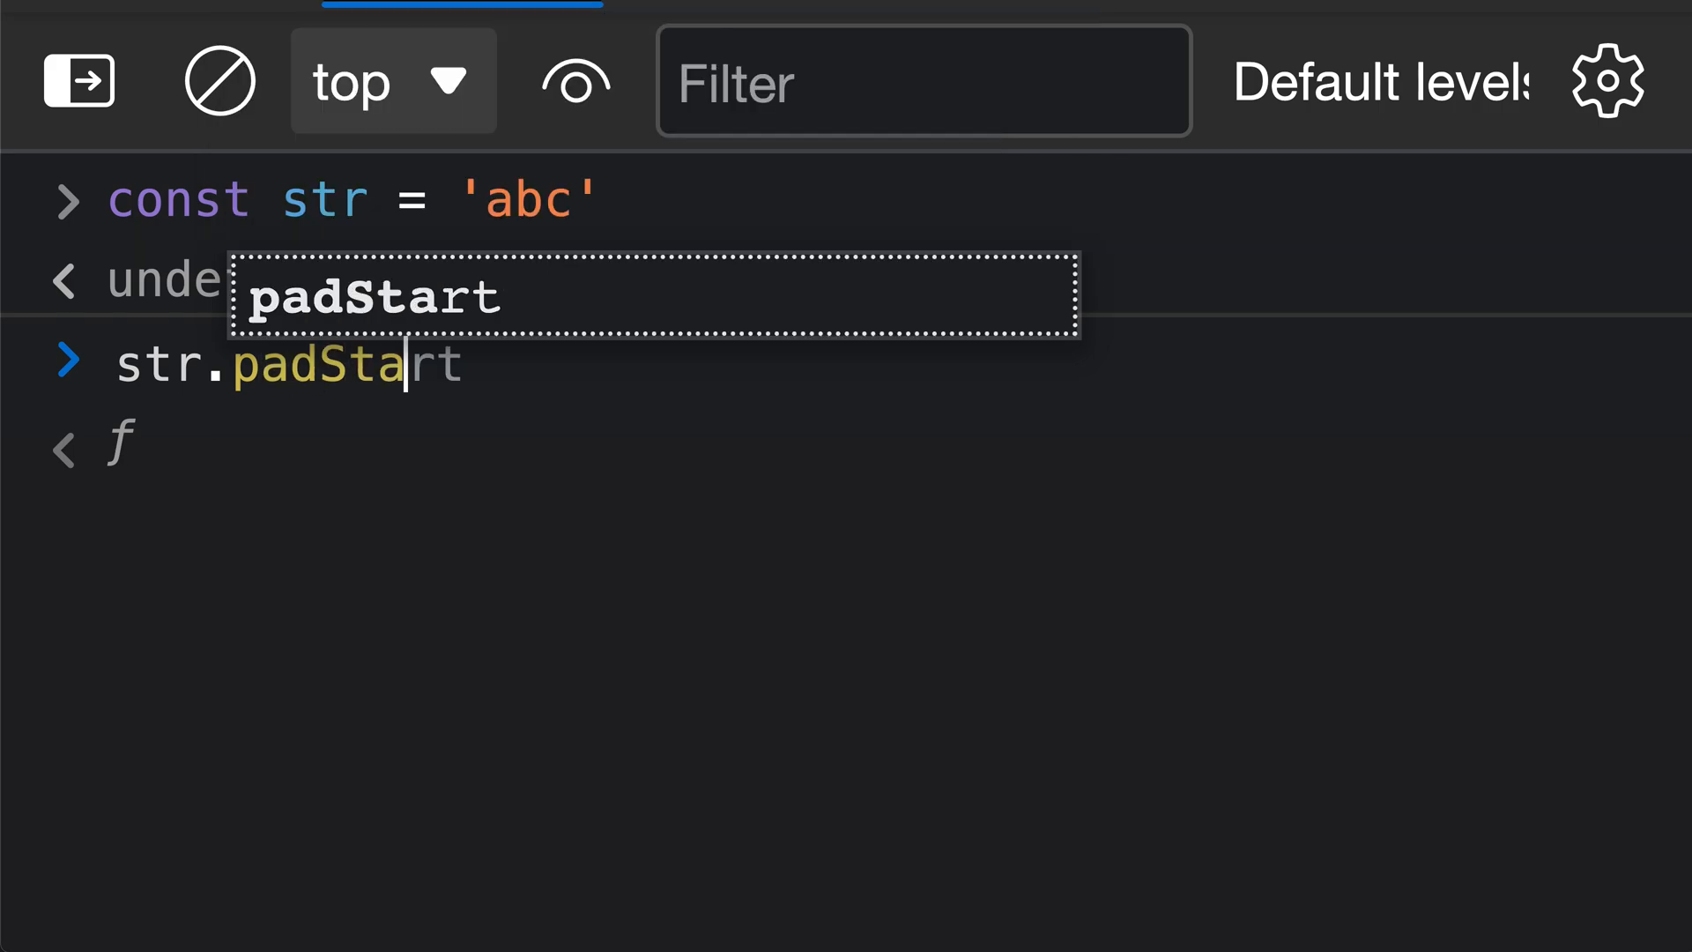
type("(")
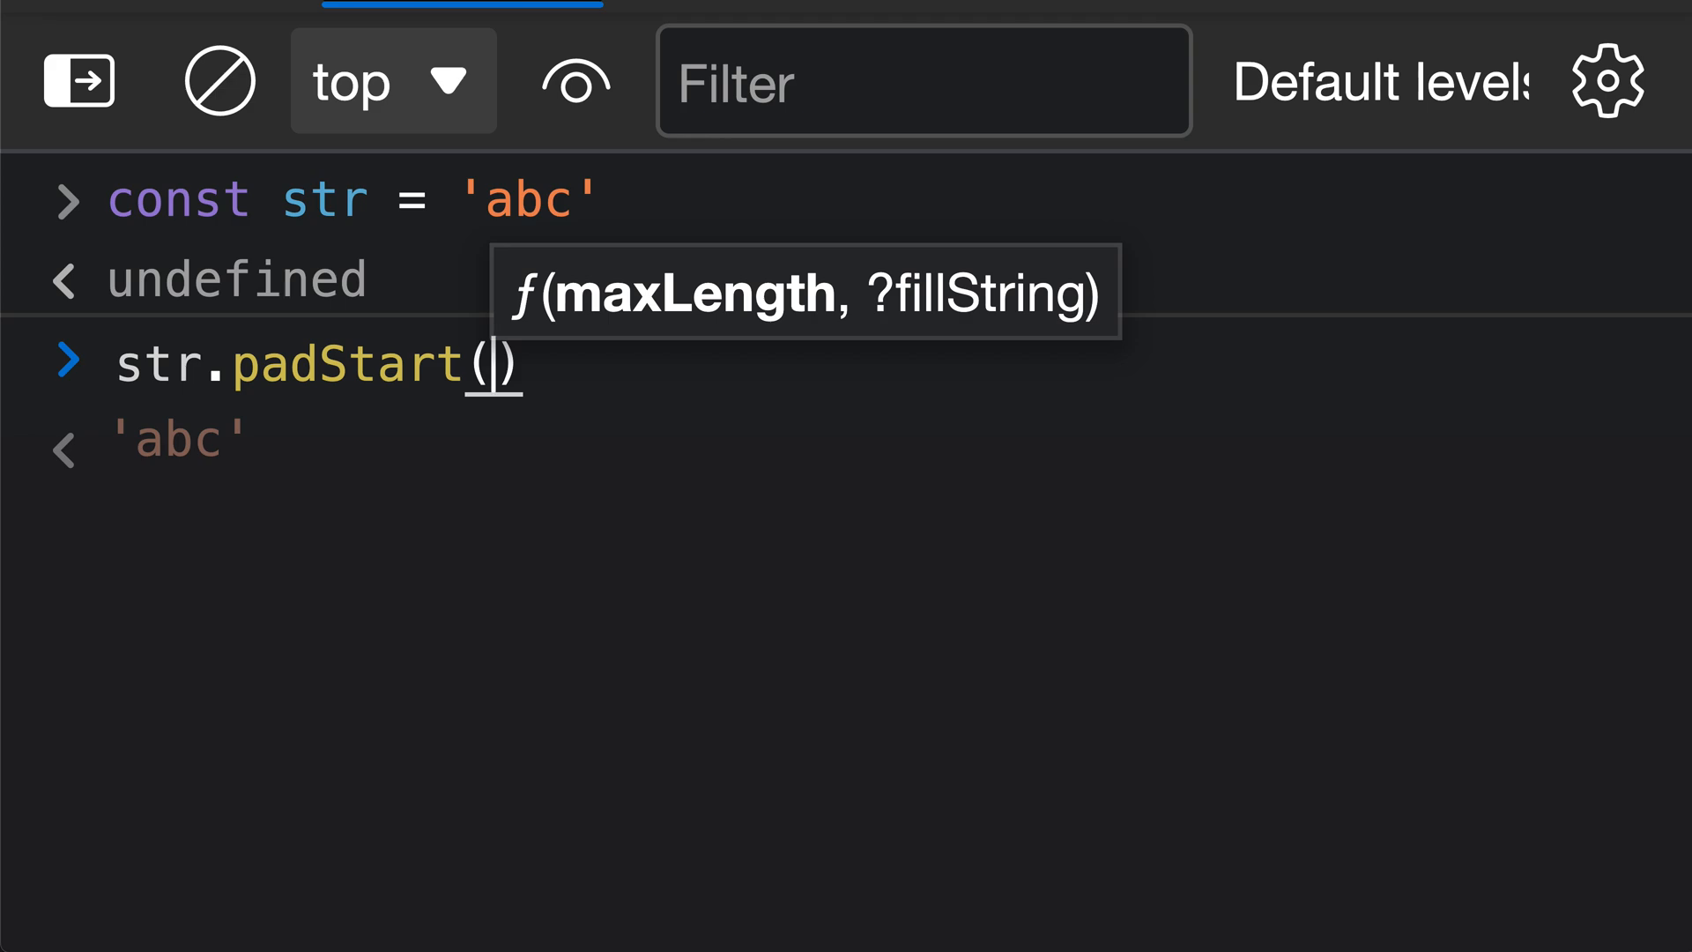
type("11")
type("\\")
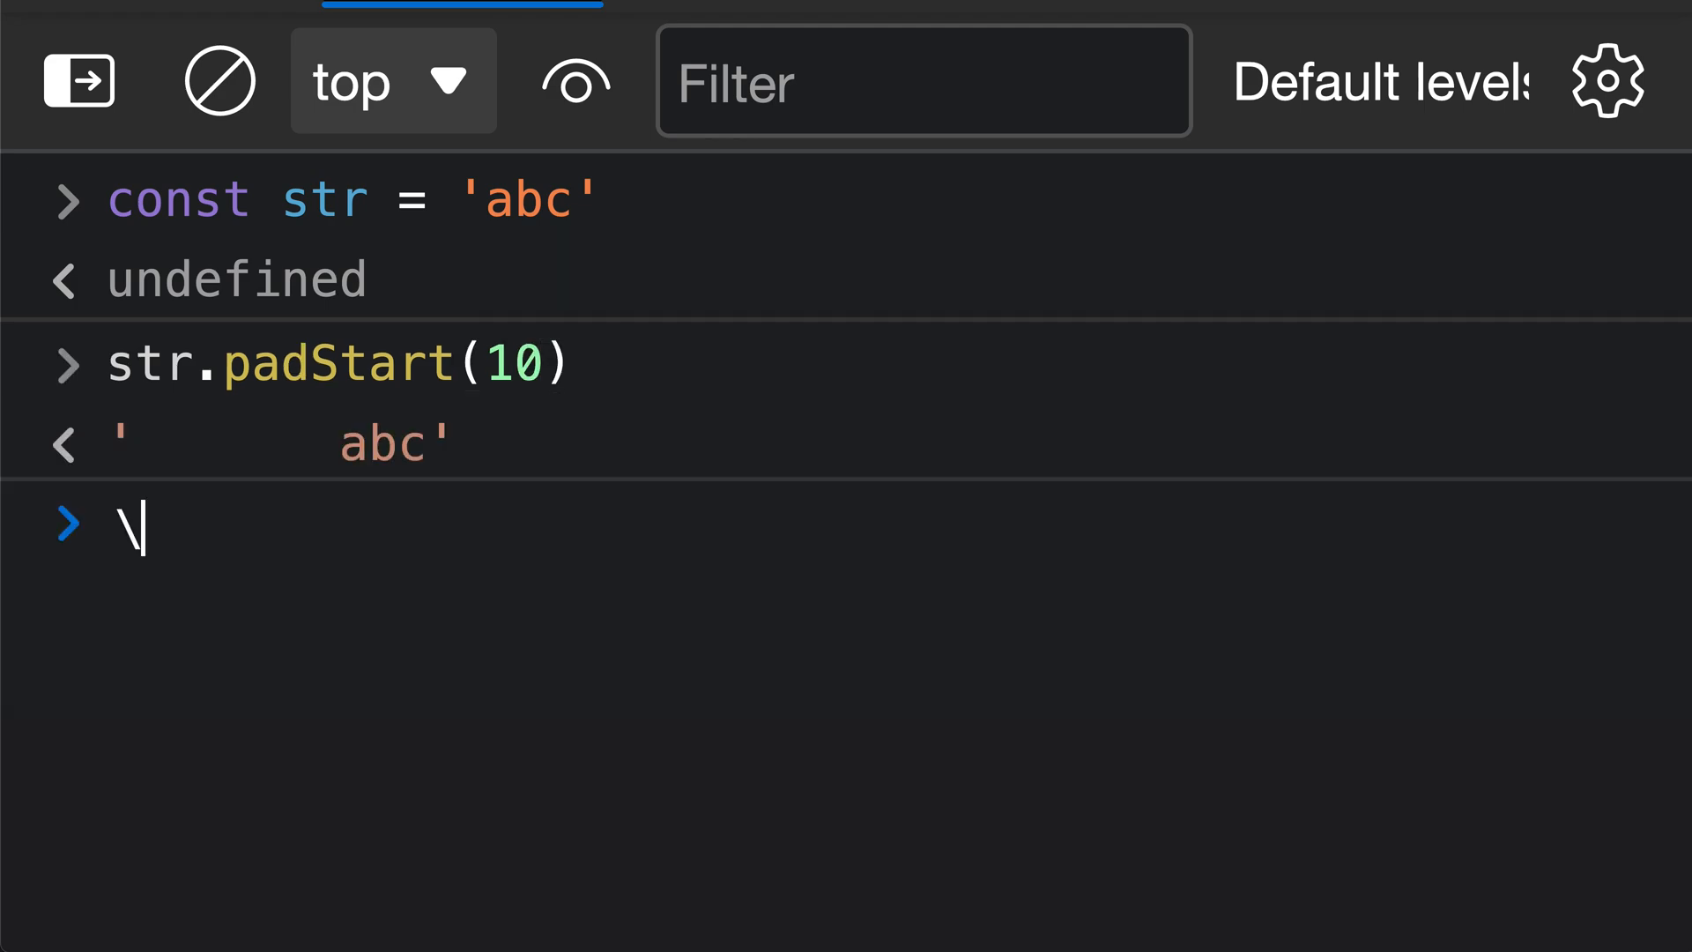
key("Backspace")
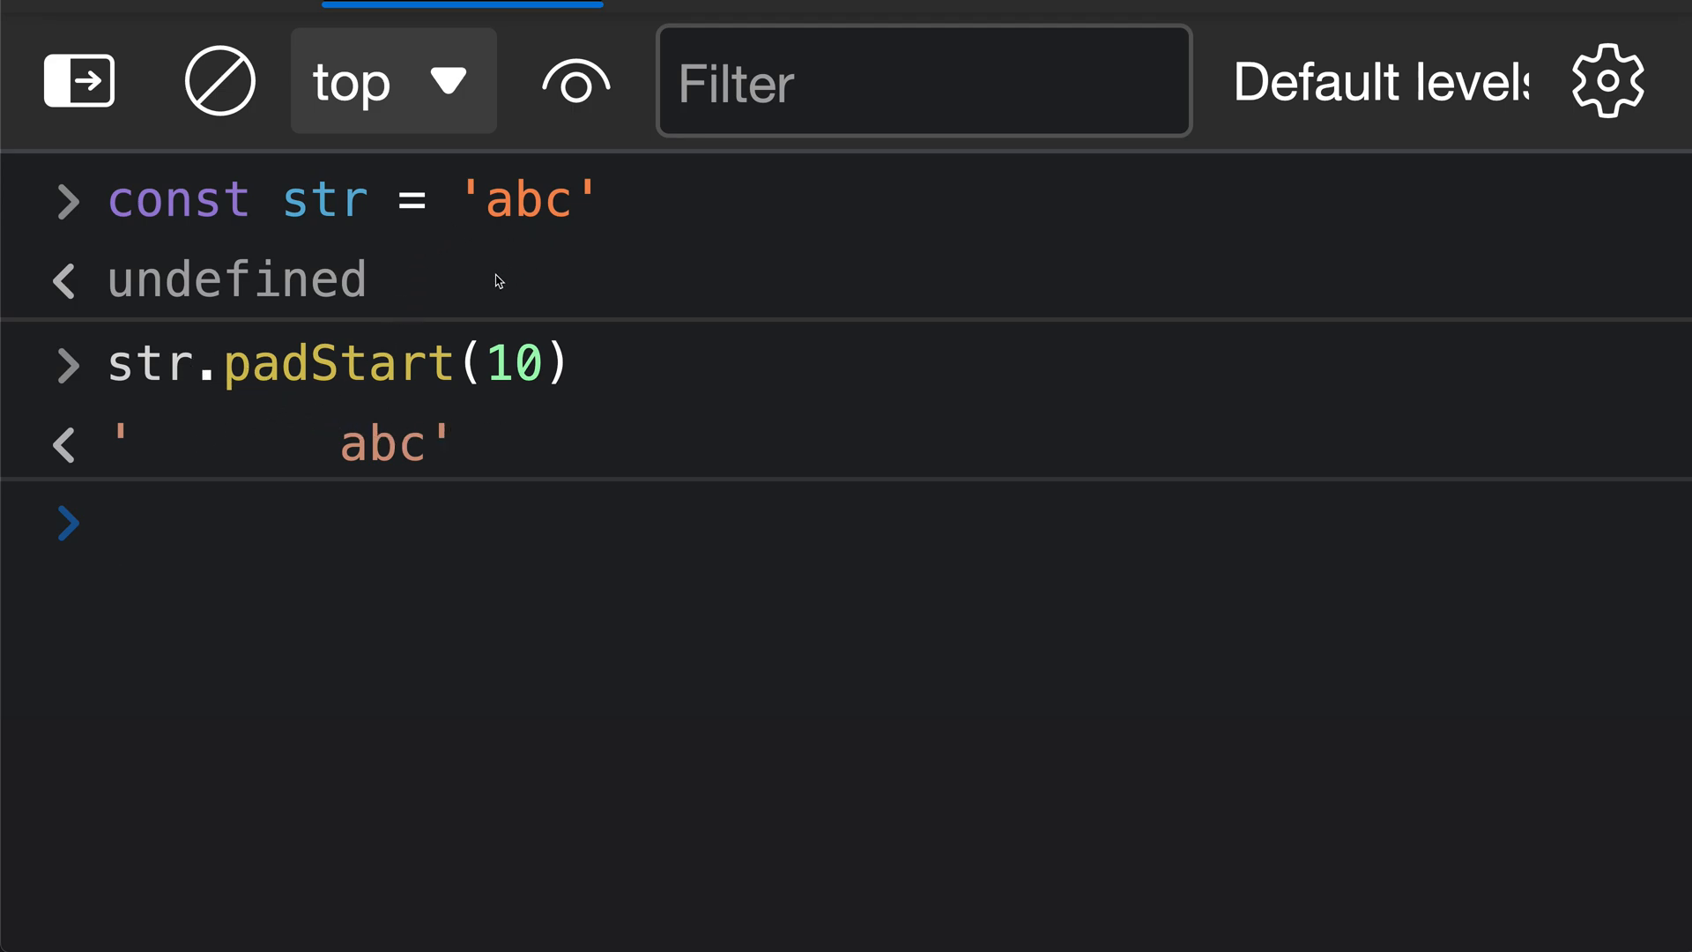
left_click(133, 526)
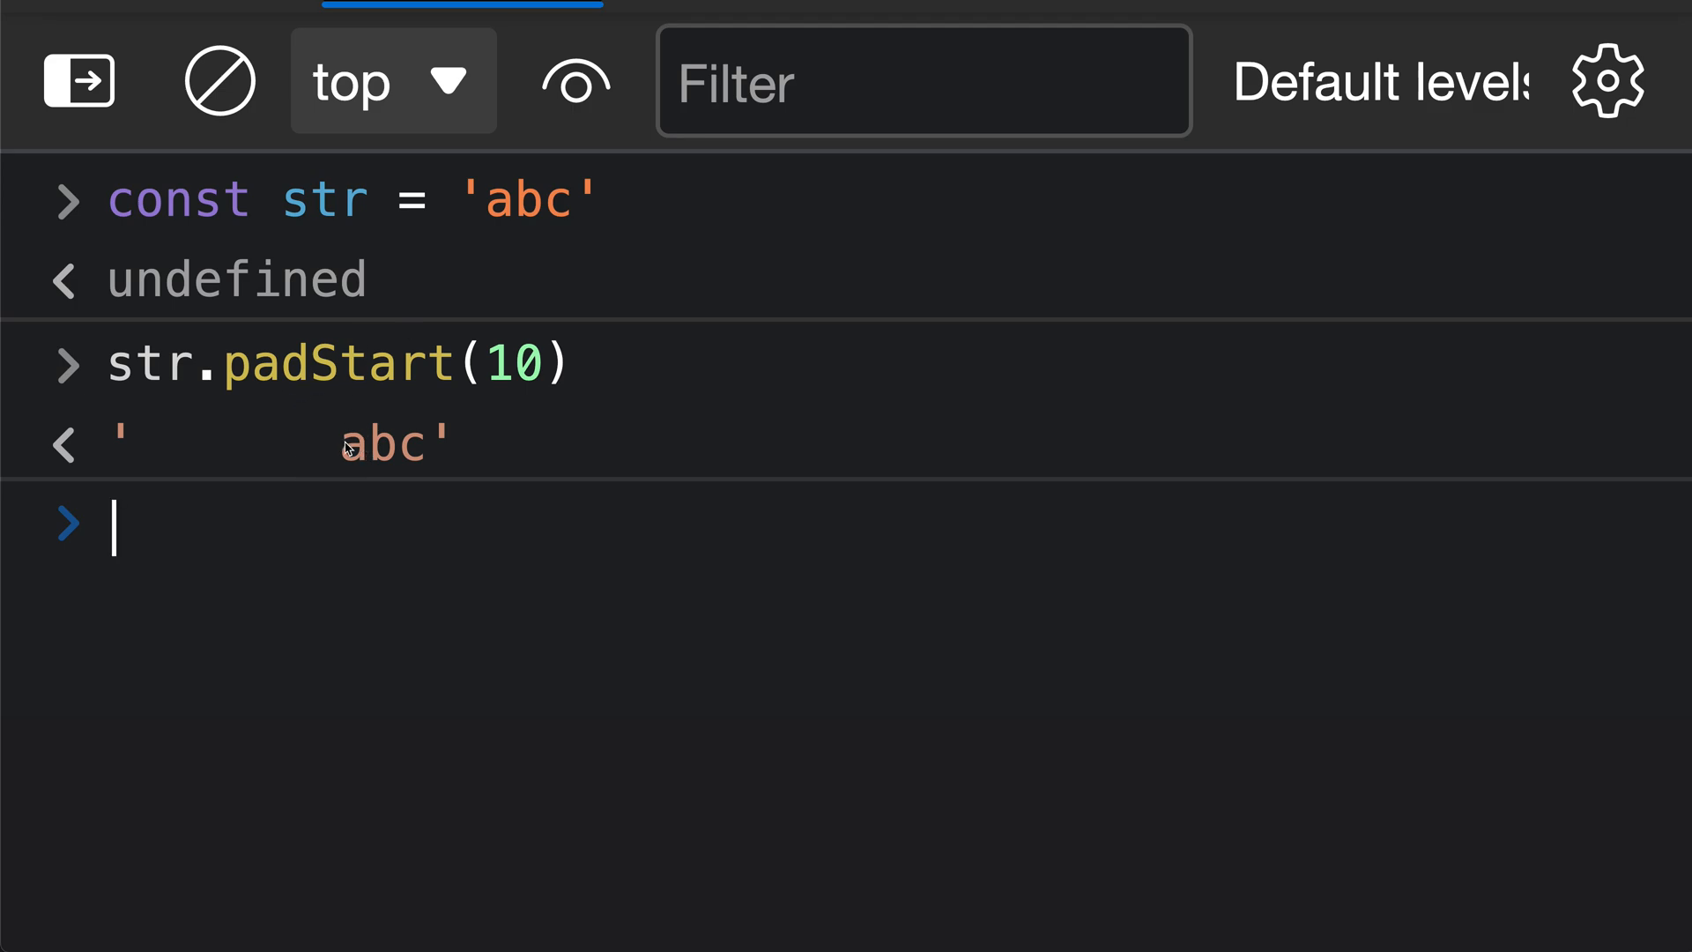
mouse_move(135, 460)
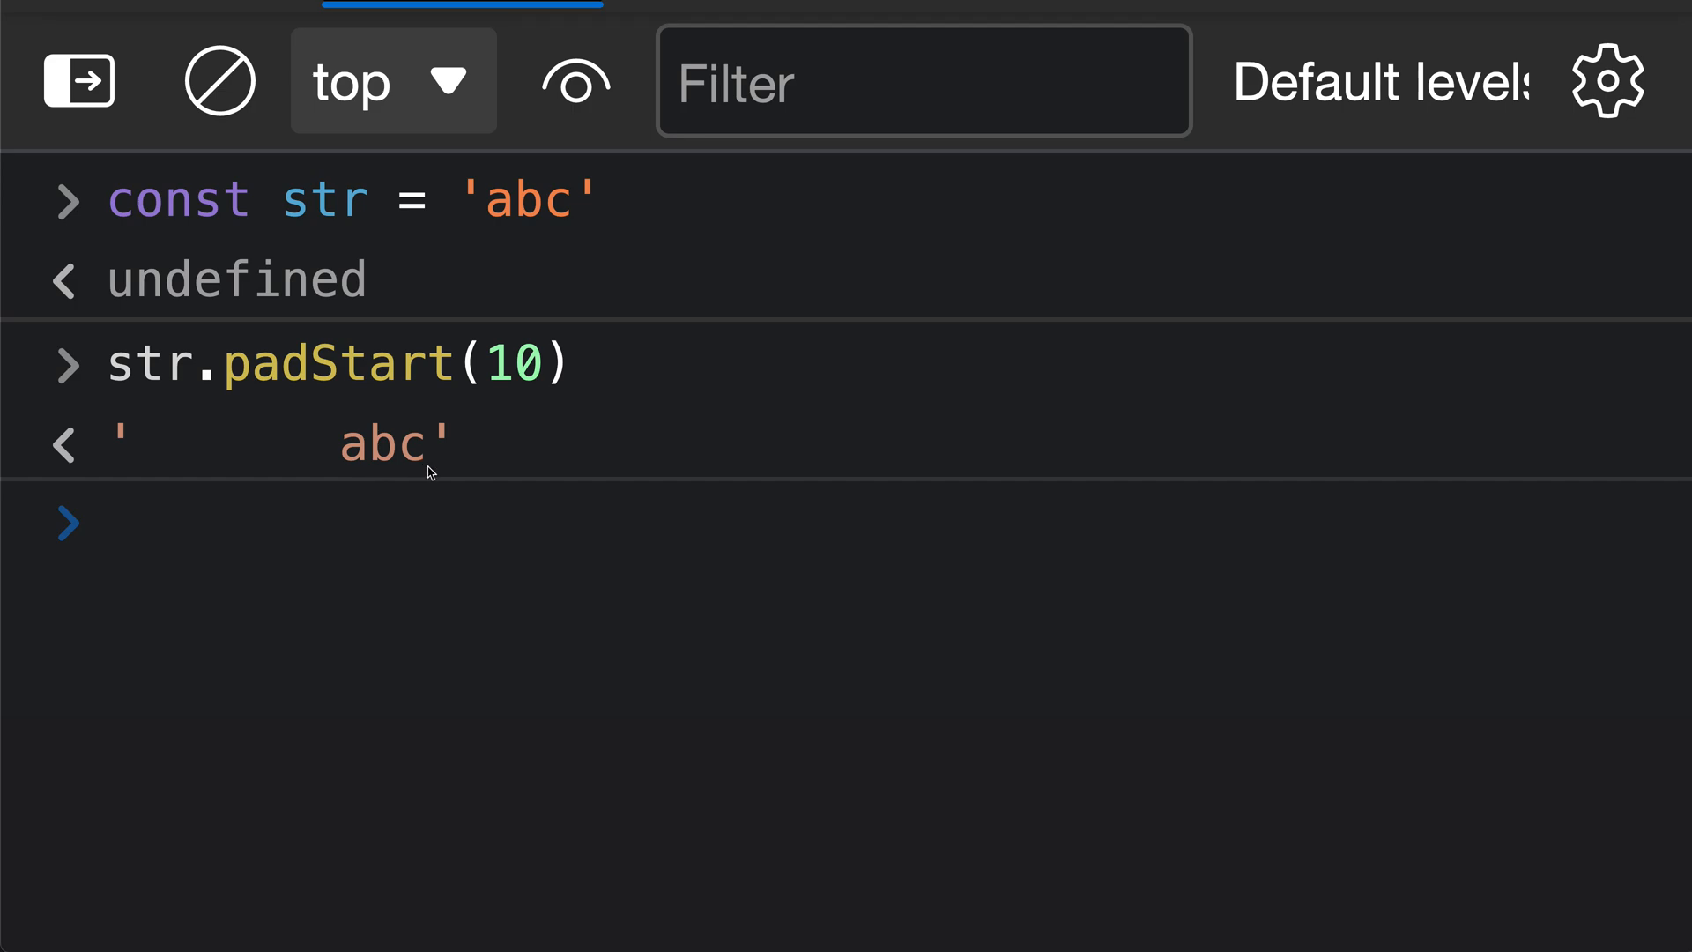
left_click(114, 523)
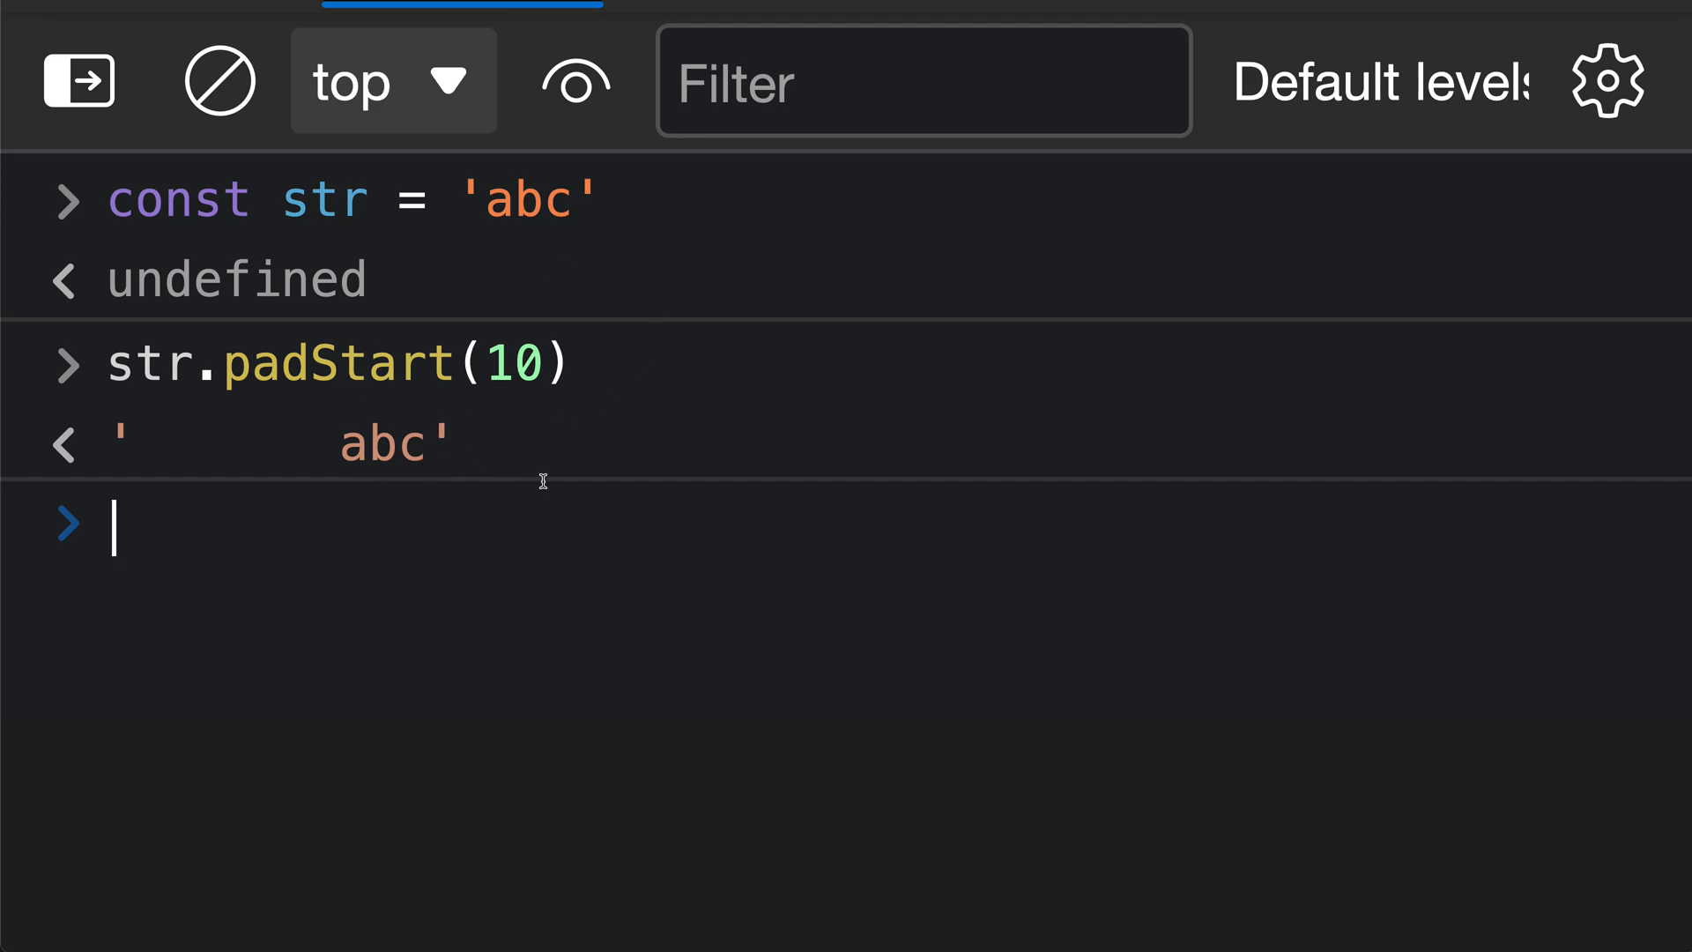
mouse_move(500, 444)
type("str.padStart(10).length")
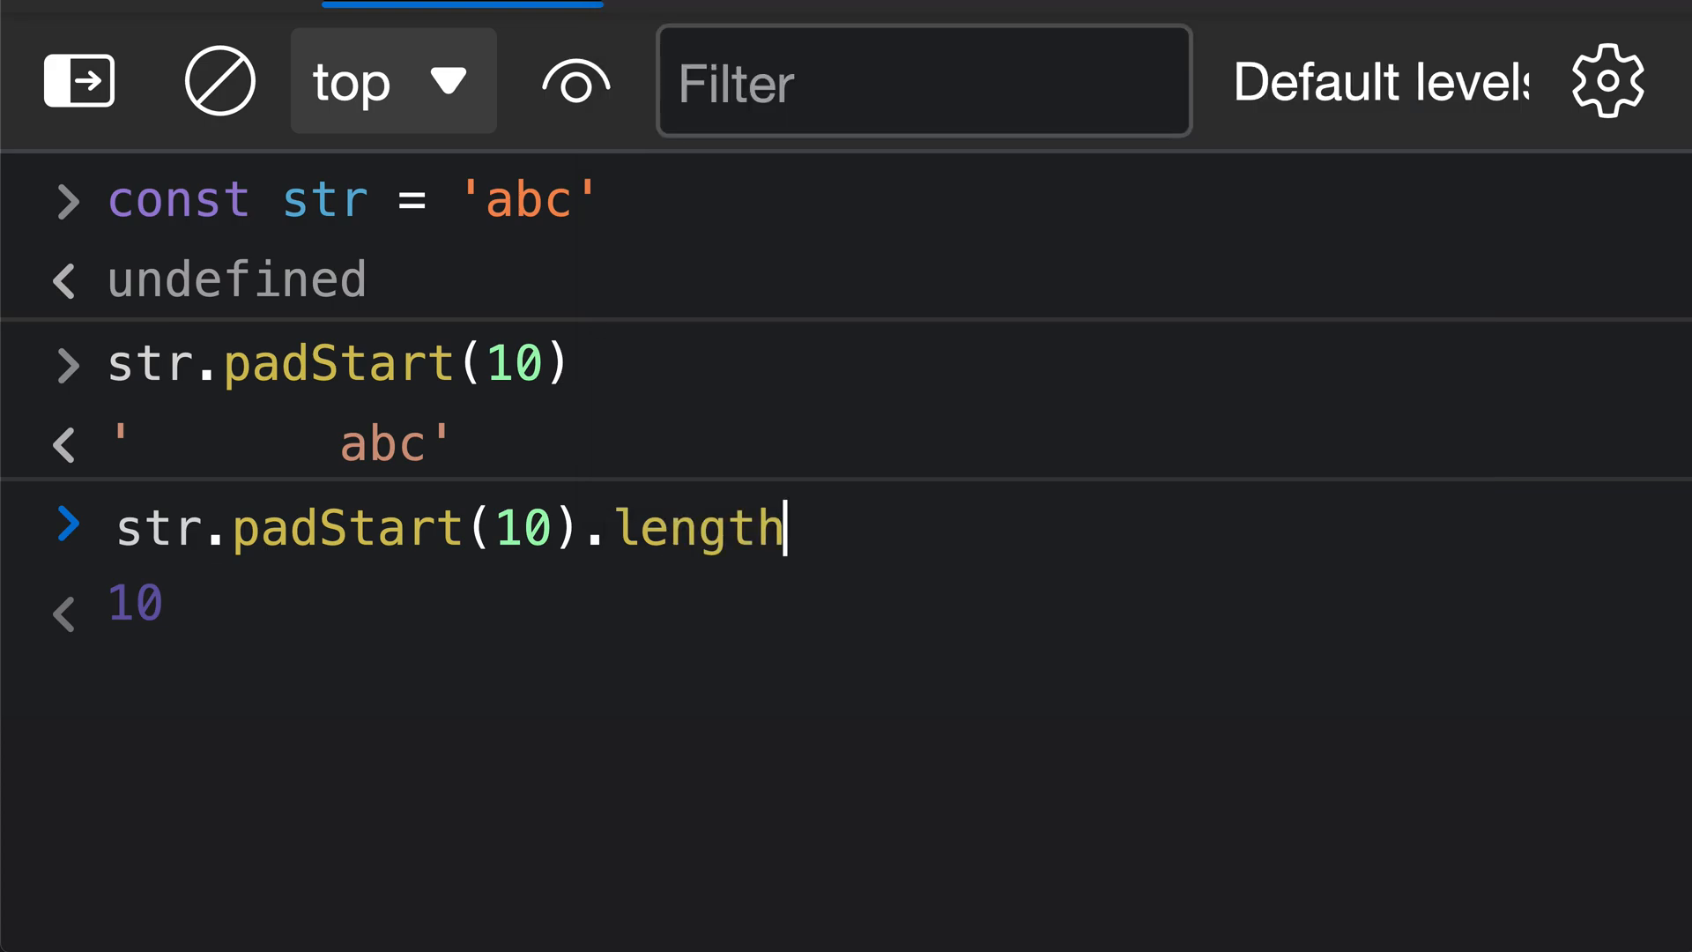
mouse_move(204, 584)
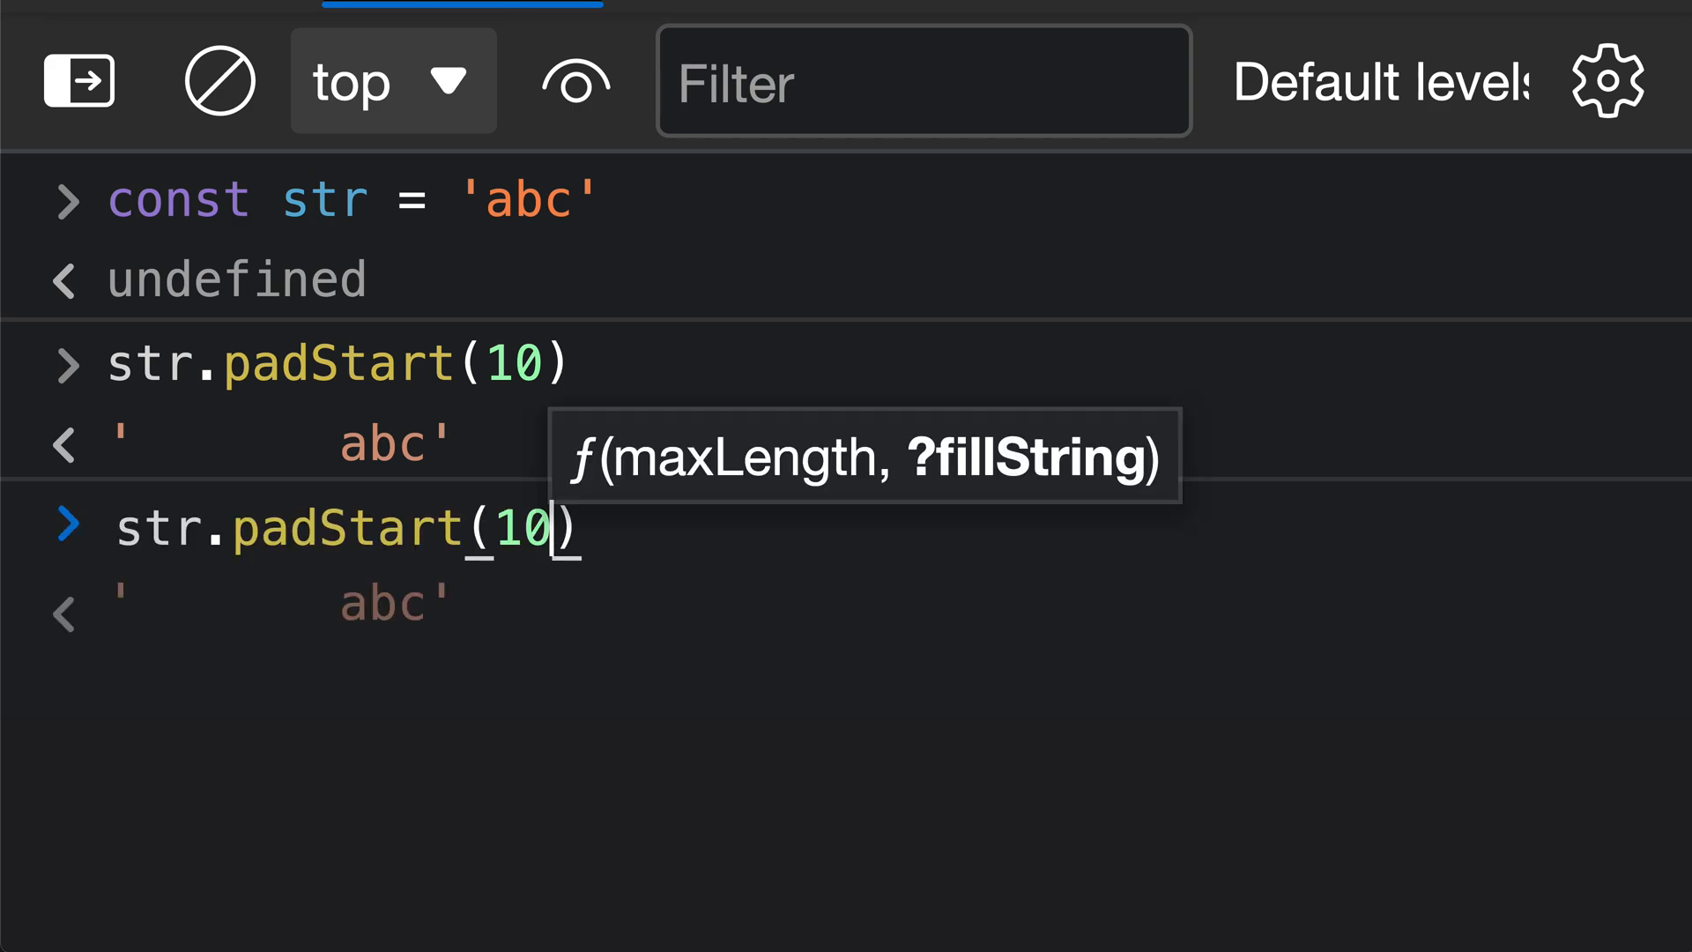
Step: Run str.padStart(8) and str.padStart(2), then retype str.padStart(10) at the prompt
key("Backspace")
type("8")
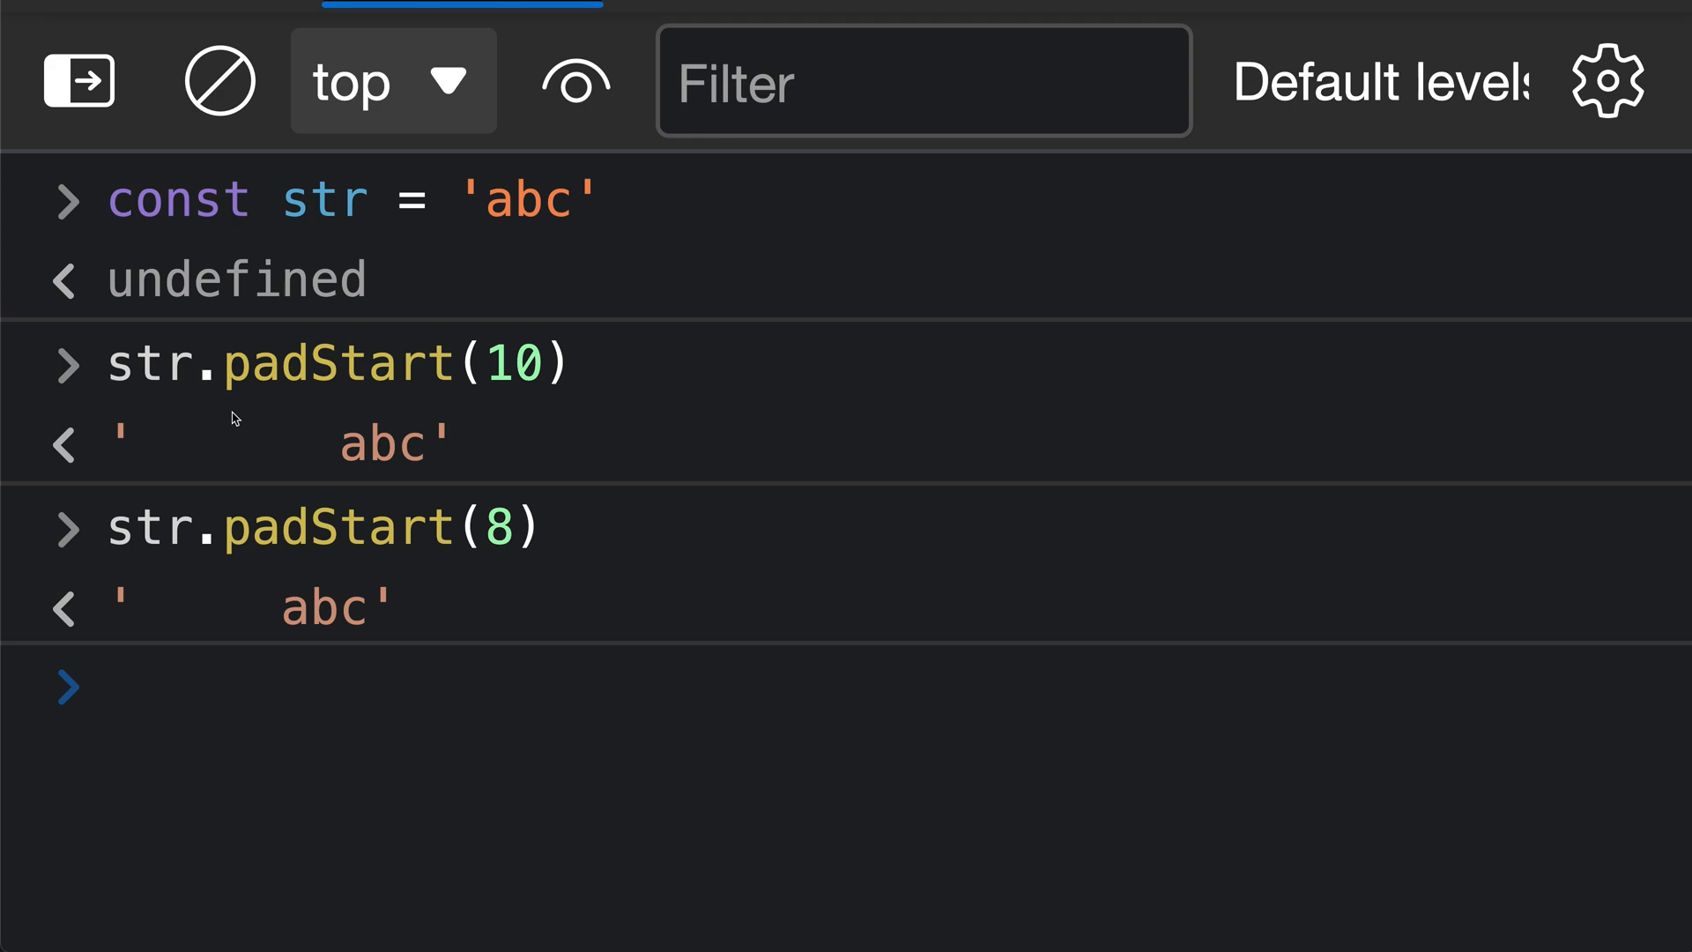
mouse_move(248, 190)
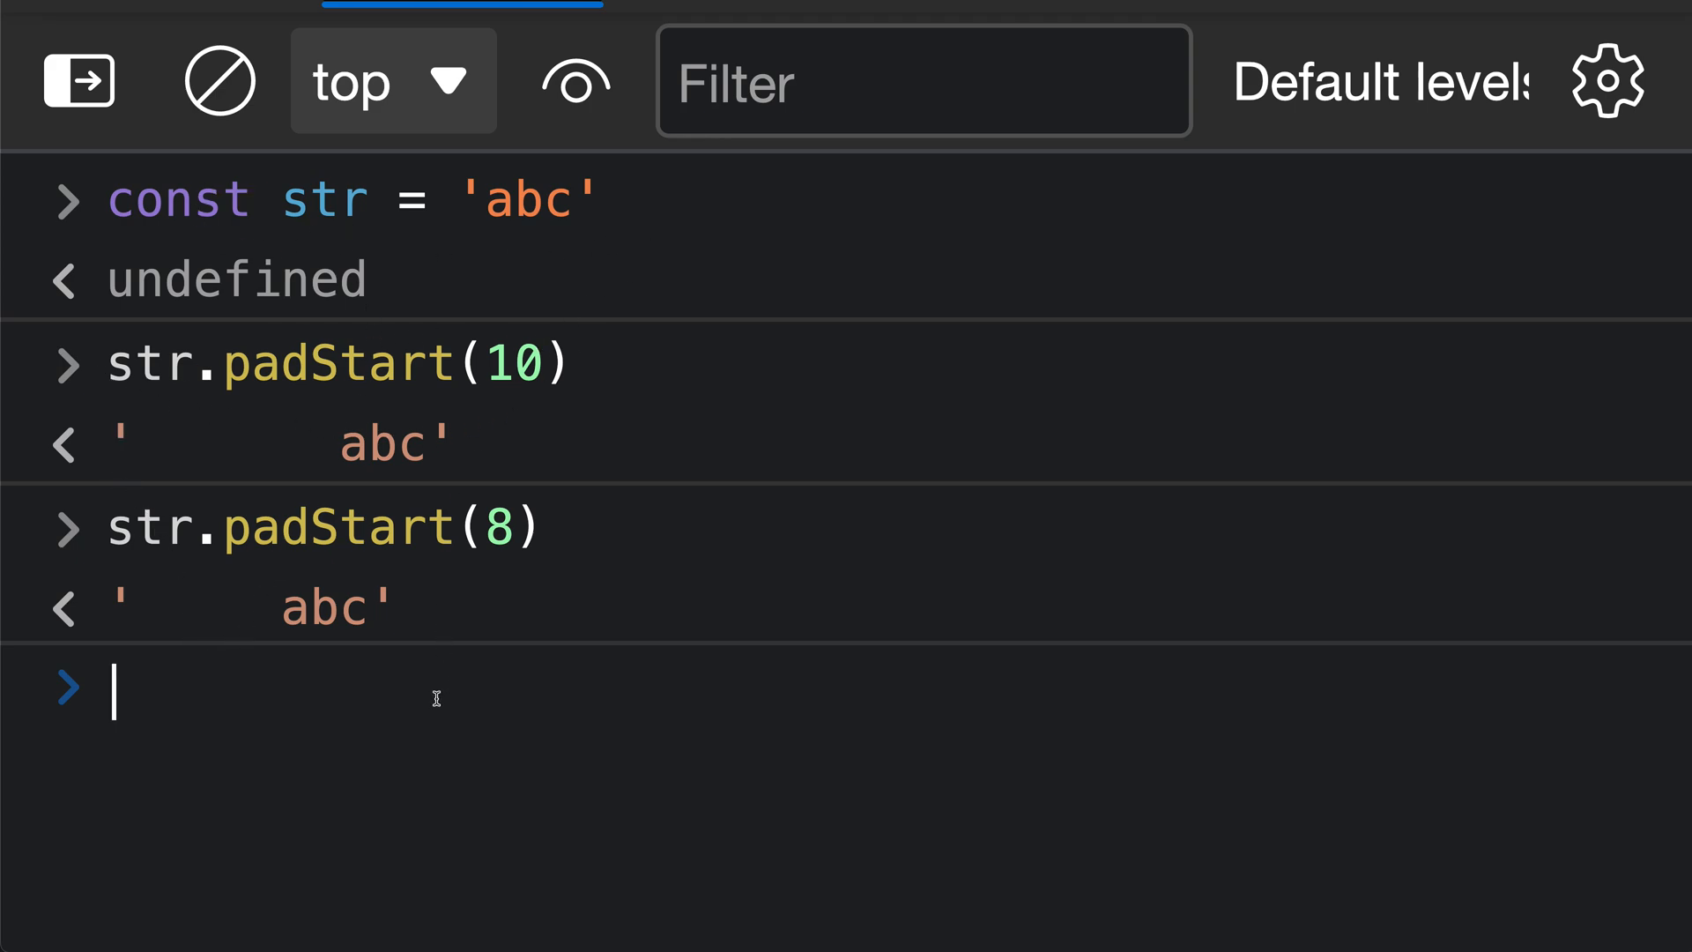
type("str.padStart(8)")
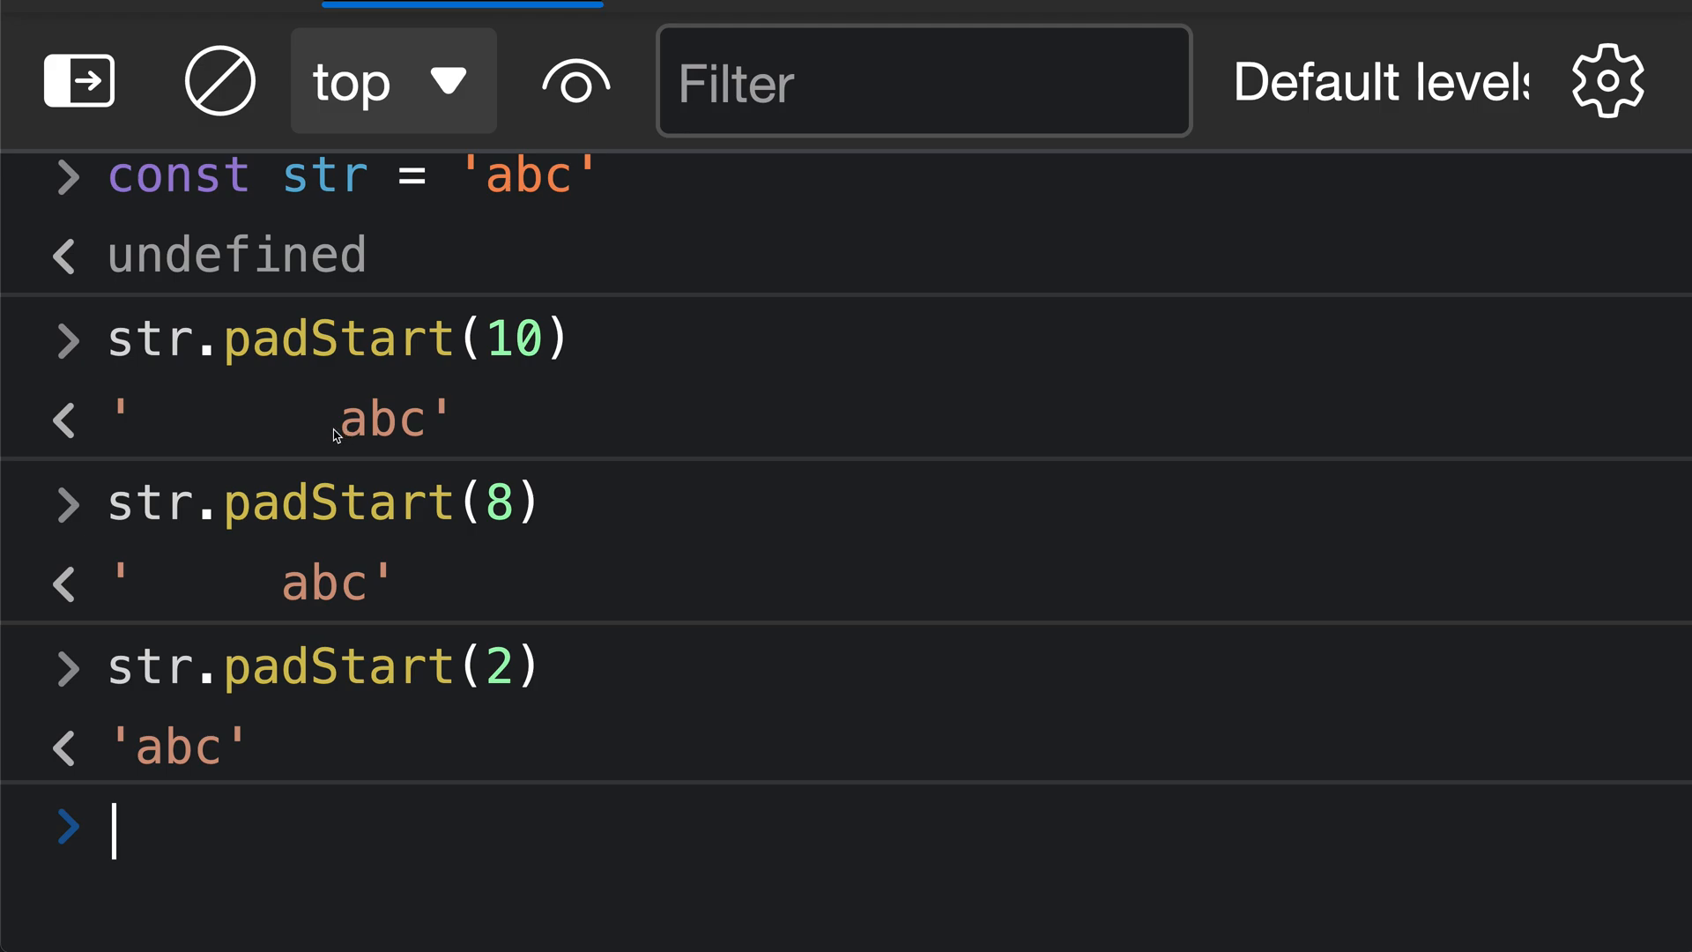
mouse_move(302, 440)
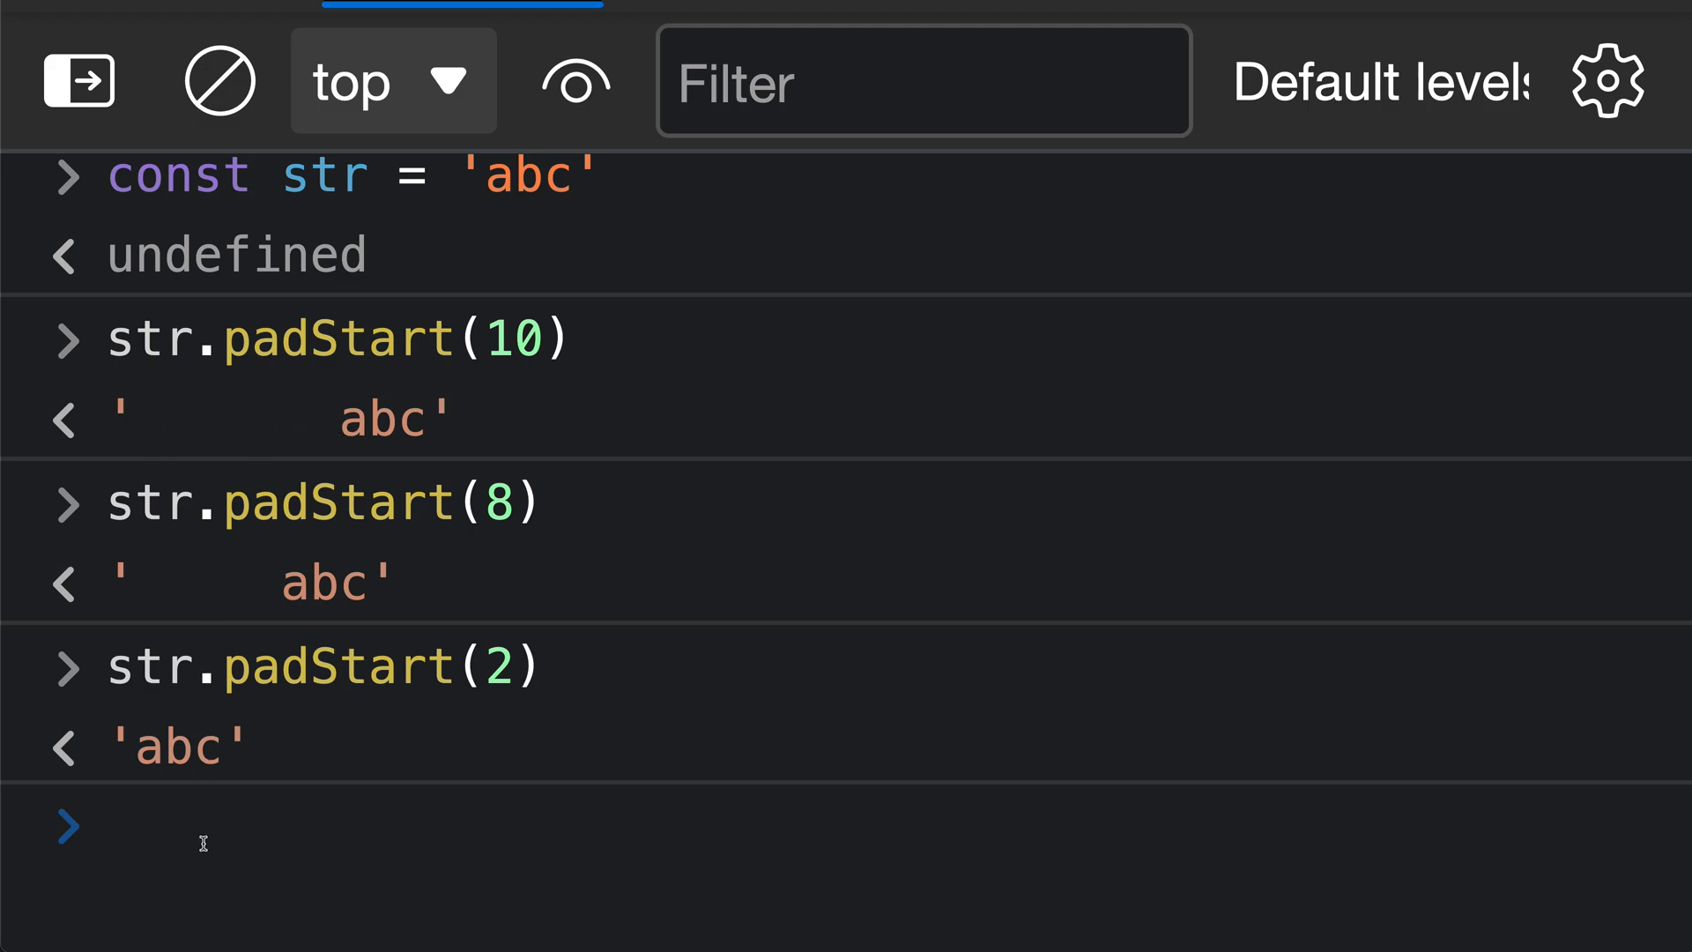
left_click(115, 826)
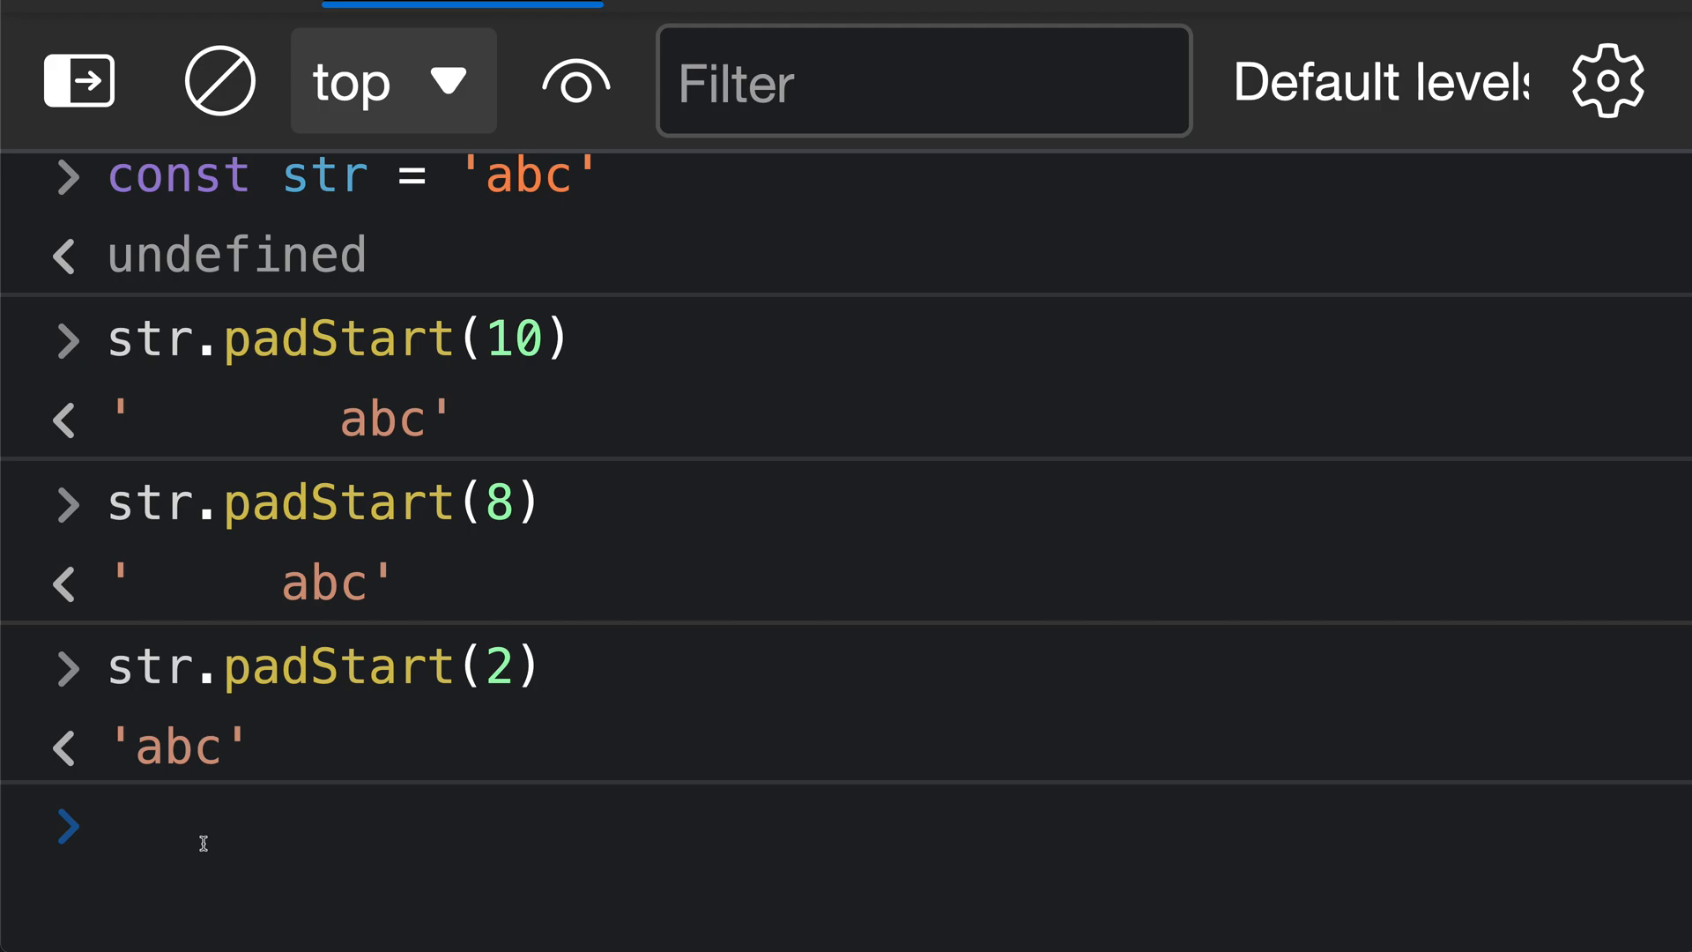
type("str.padStart(10)")
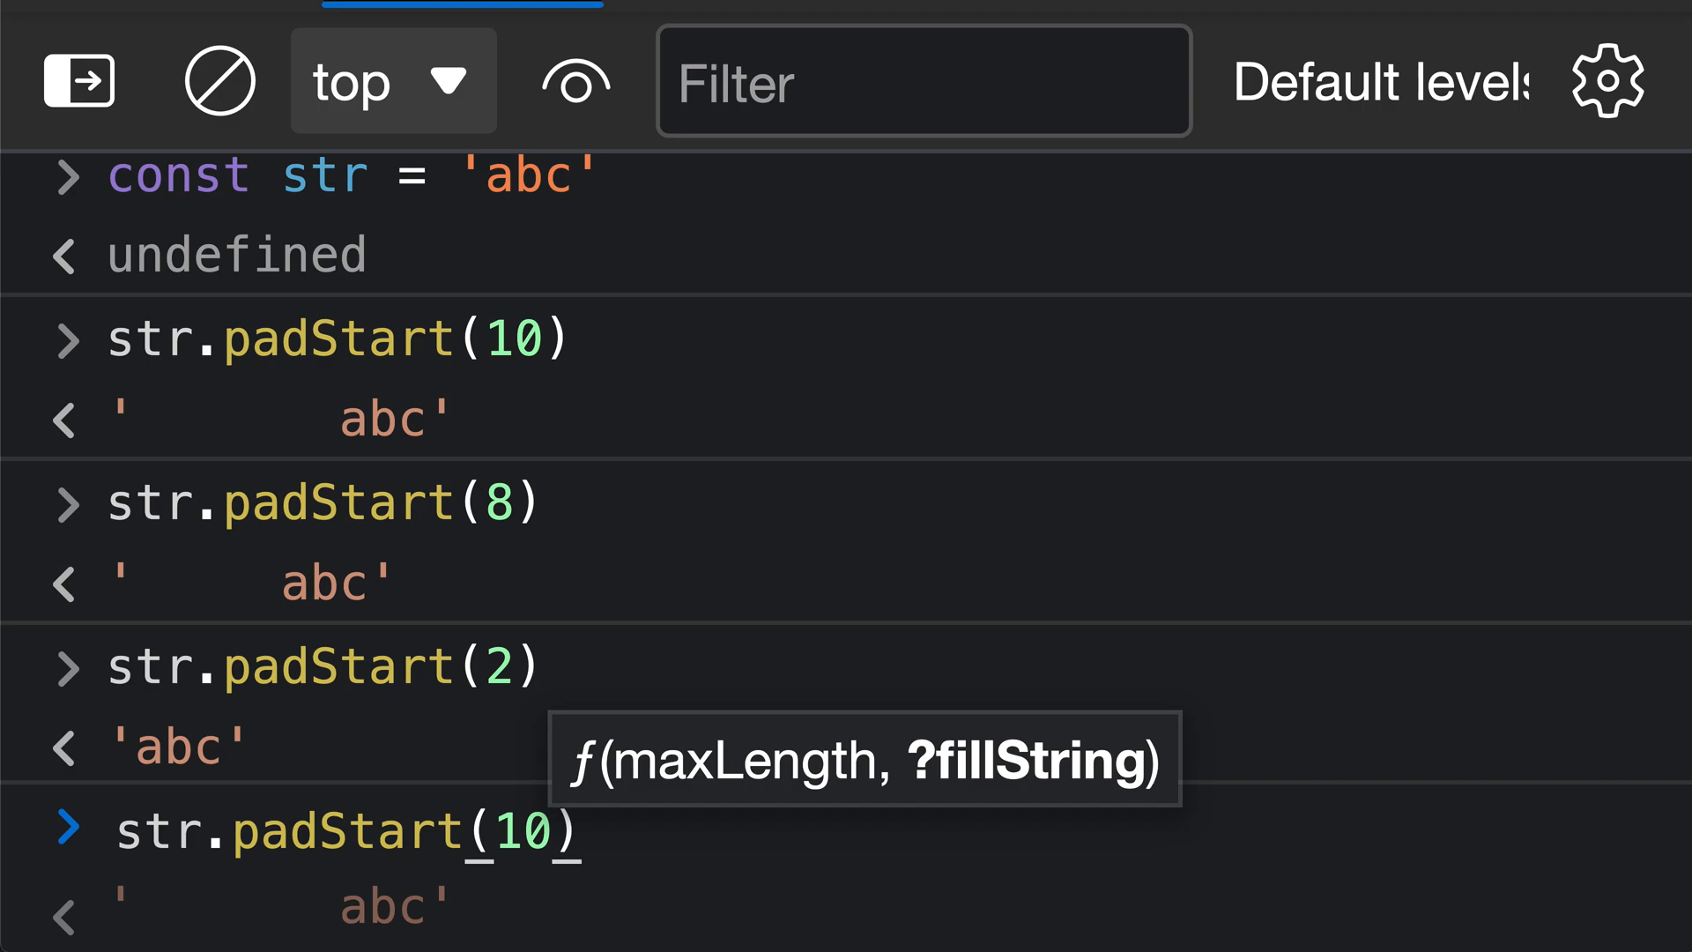
Step: Run str.padStart(10, '0'), returning '0000000abc'
type(", ''")
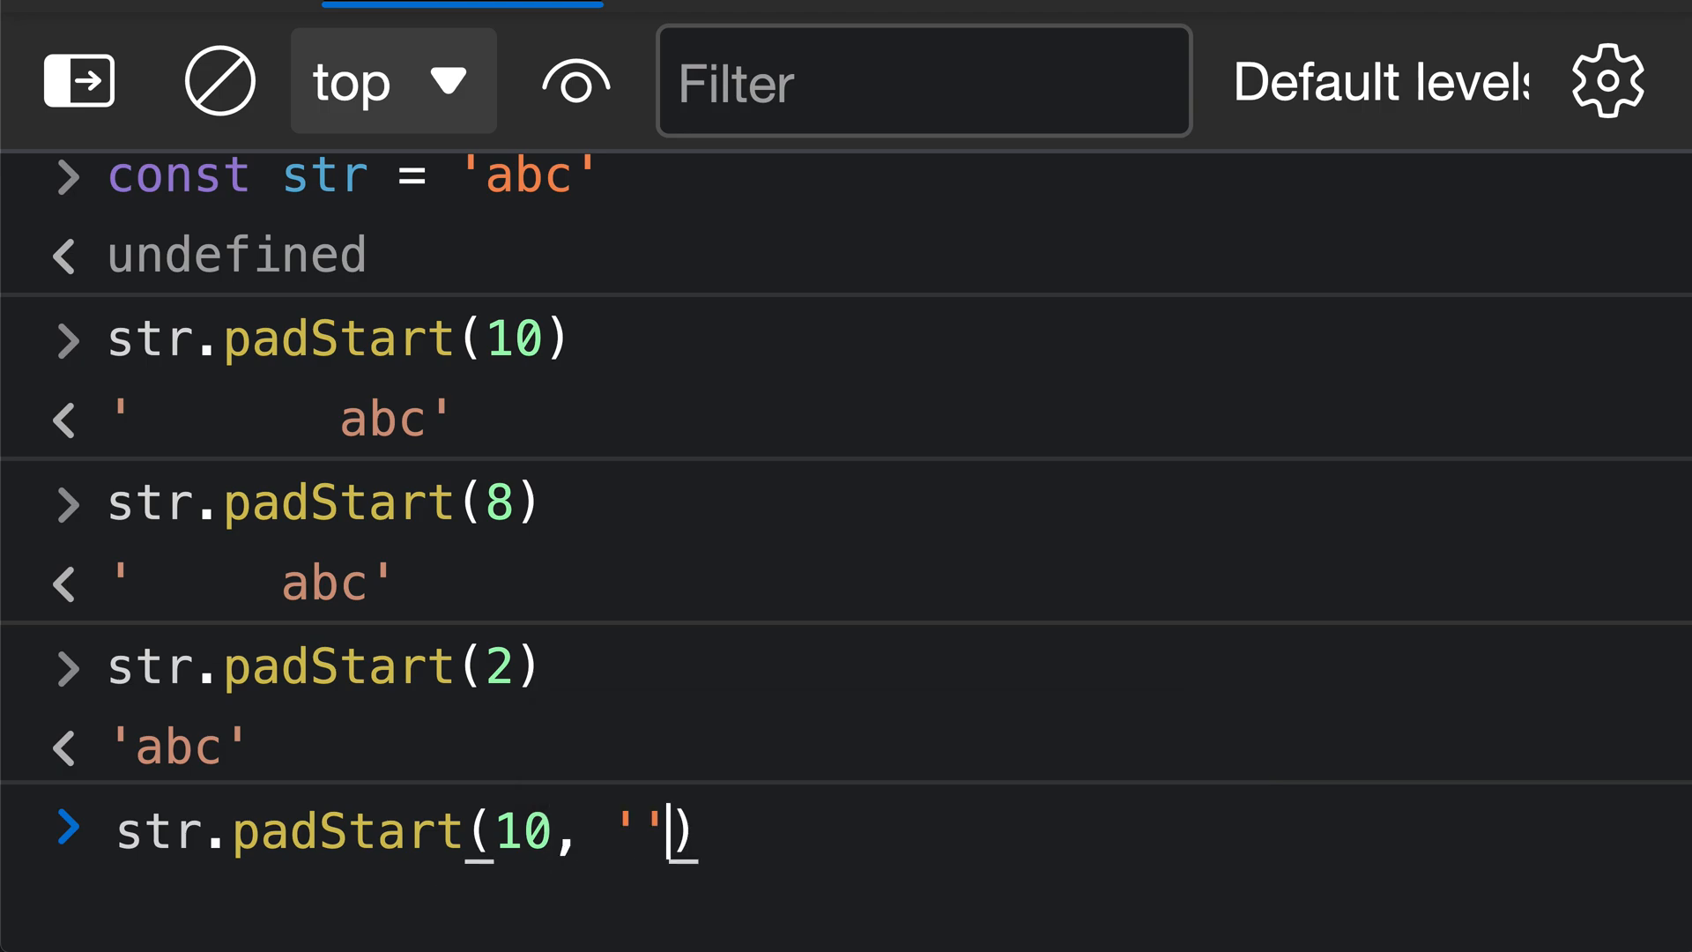
type("0")
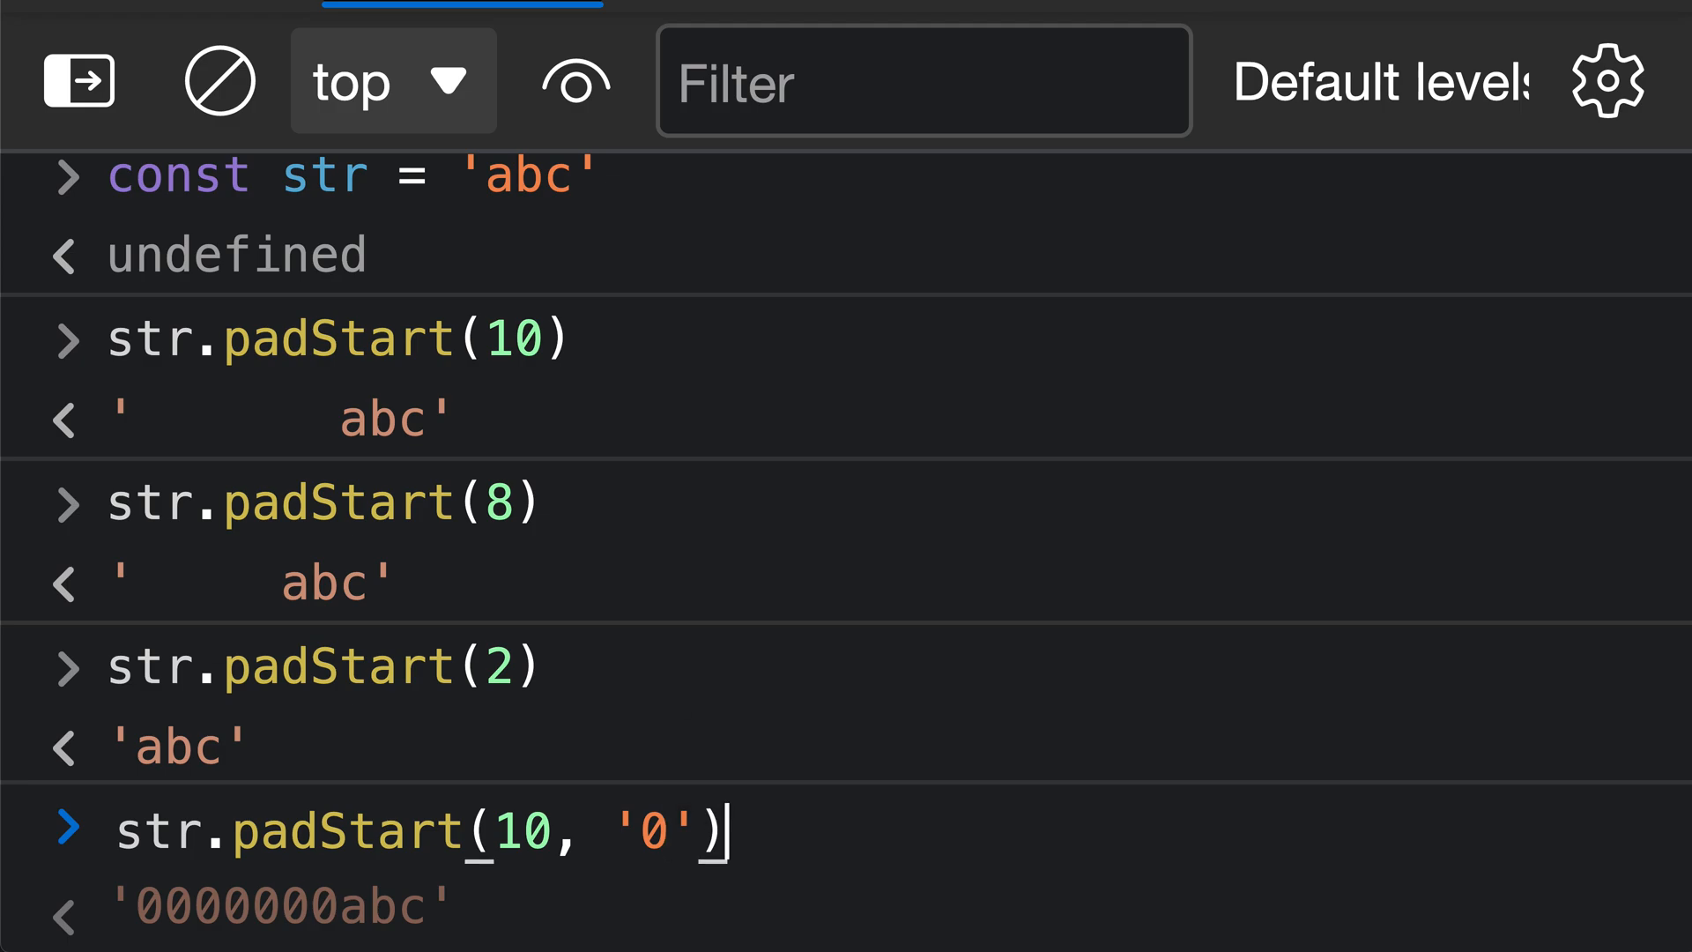
key("Enter")
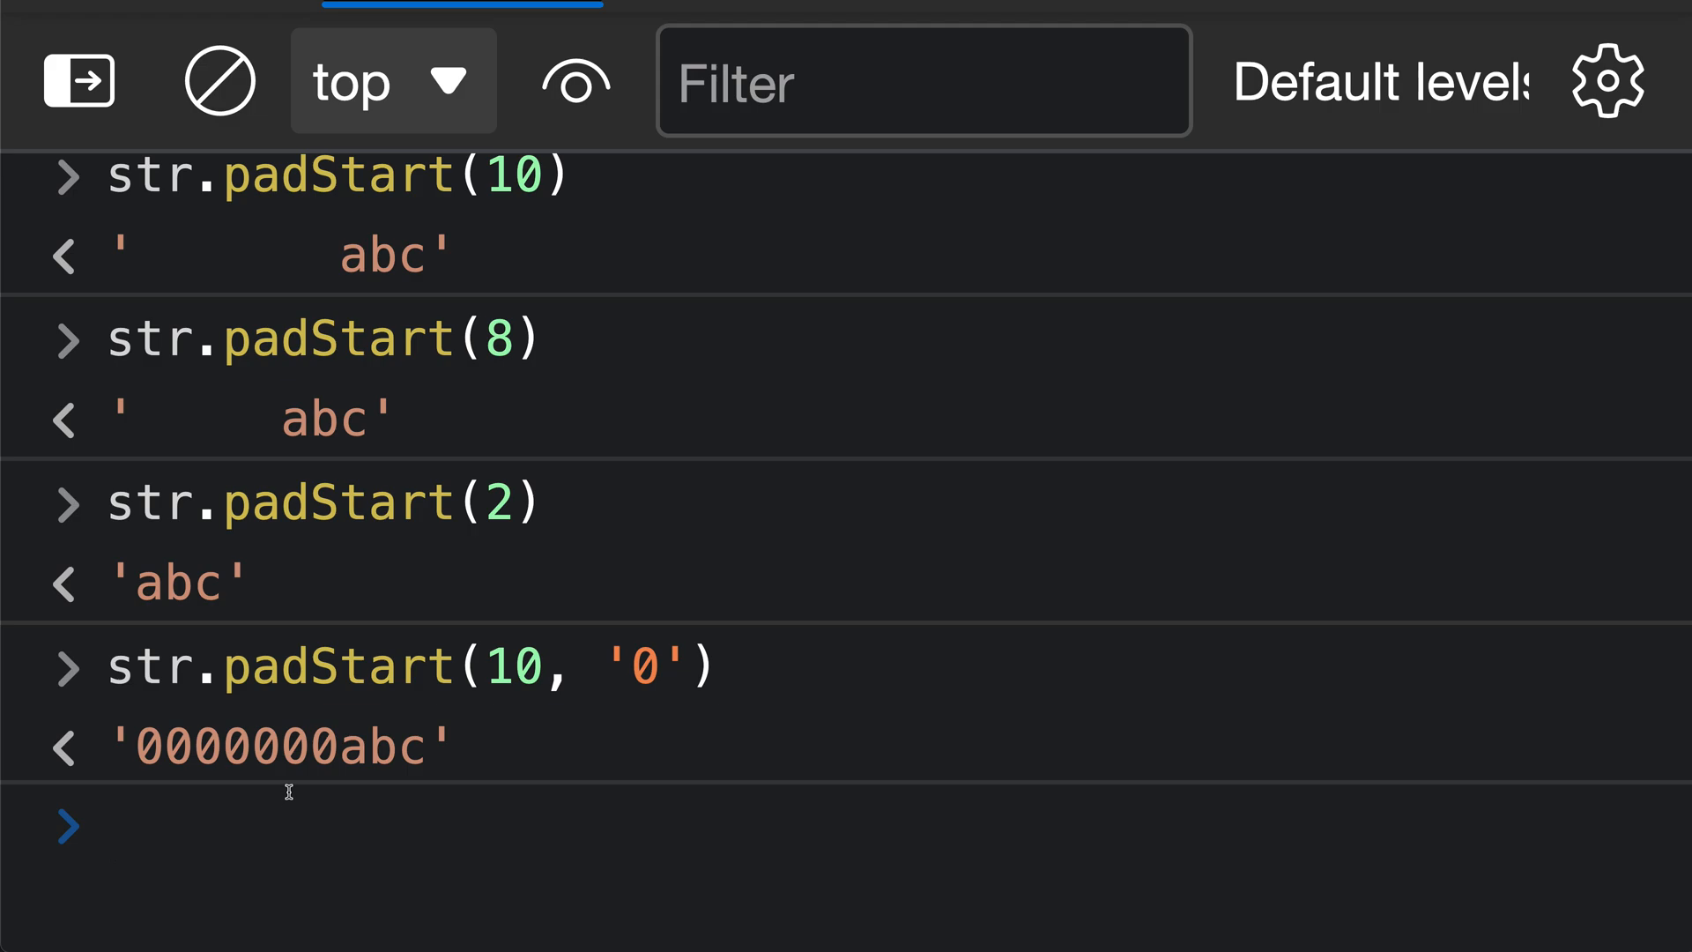
Step: Enter str.padStart(10, 'hi'), previewing 'hihihihabc'
left_click(110, 827)
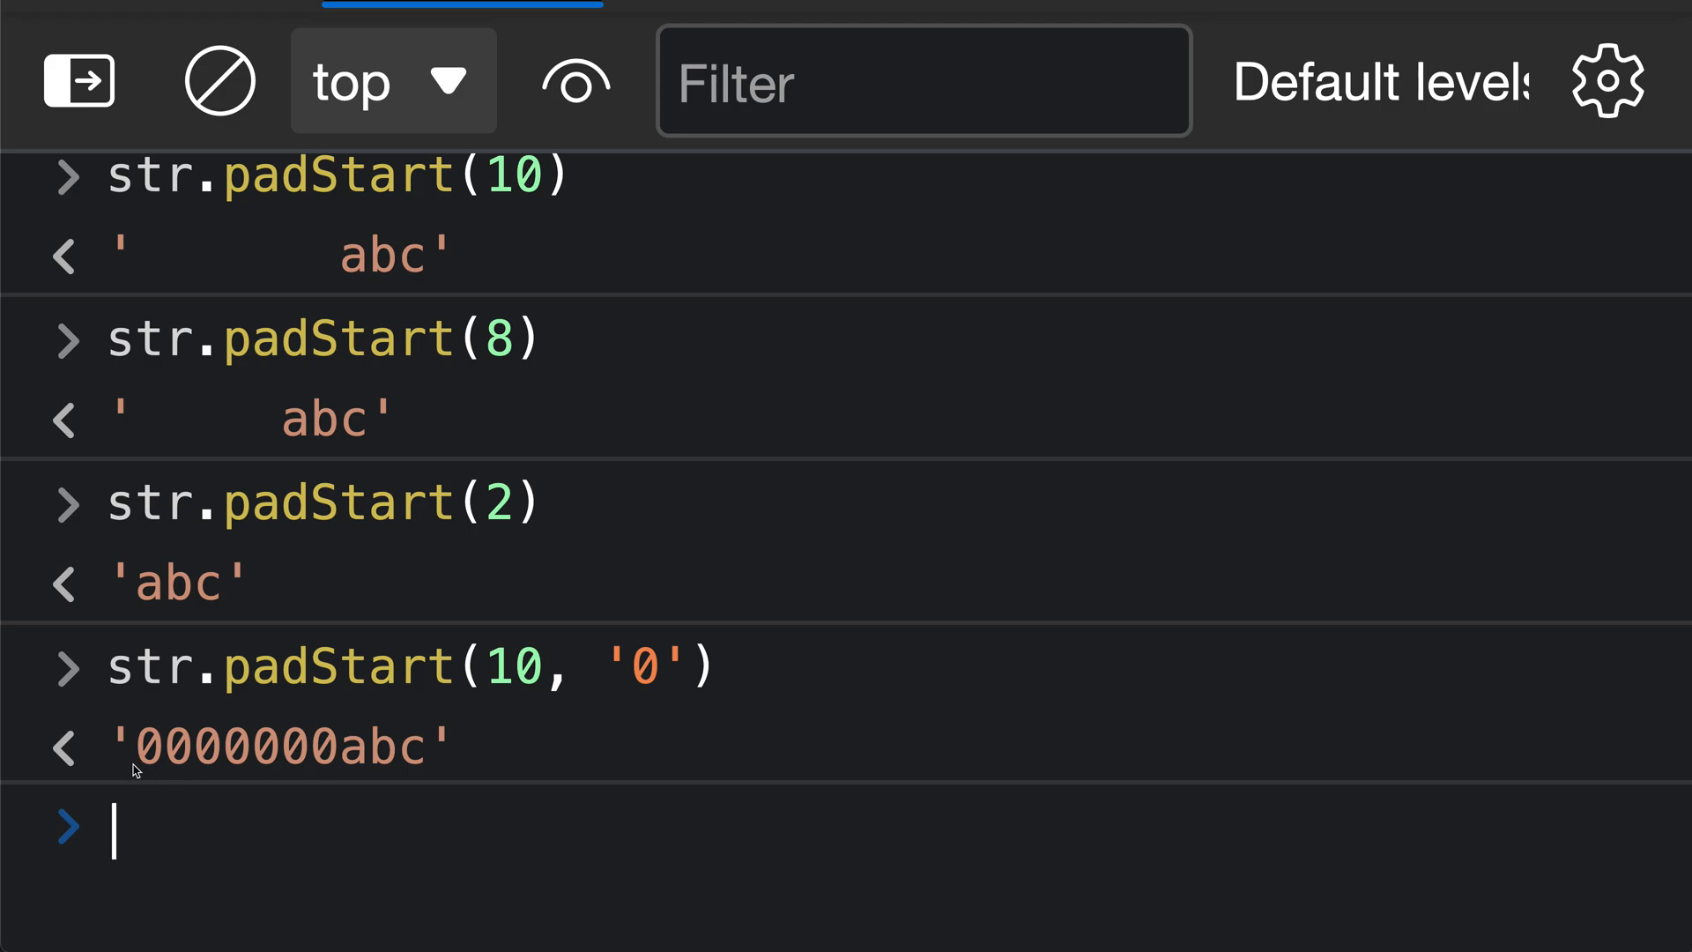
mouse_move(357, 786)
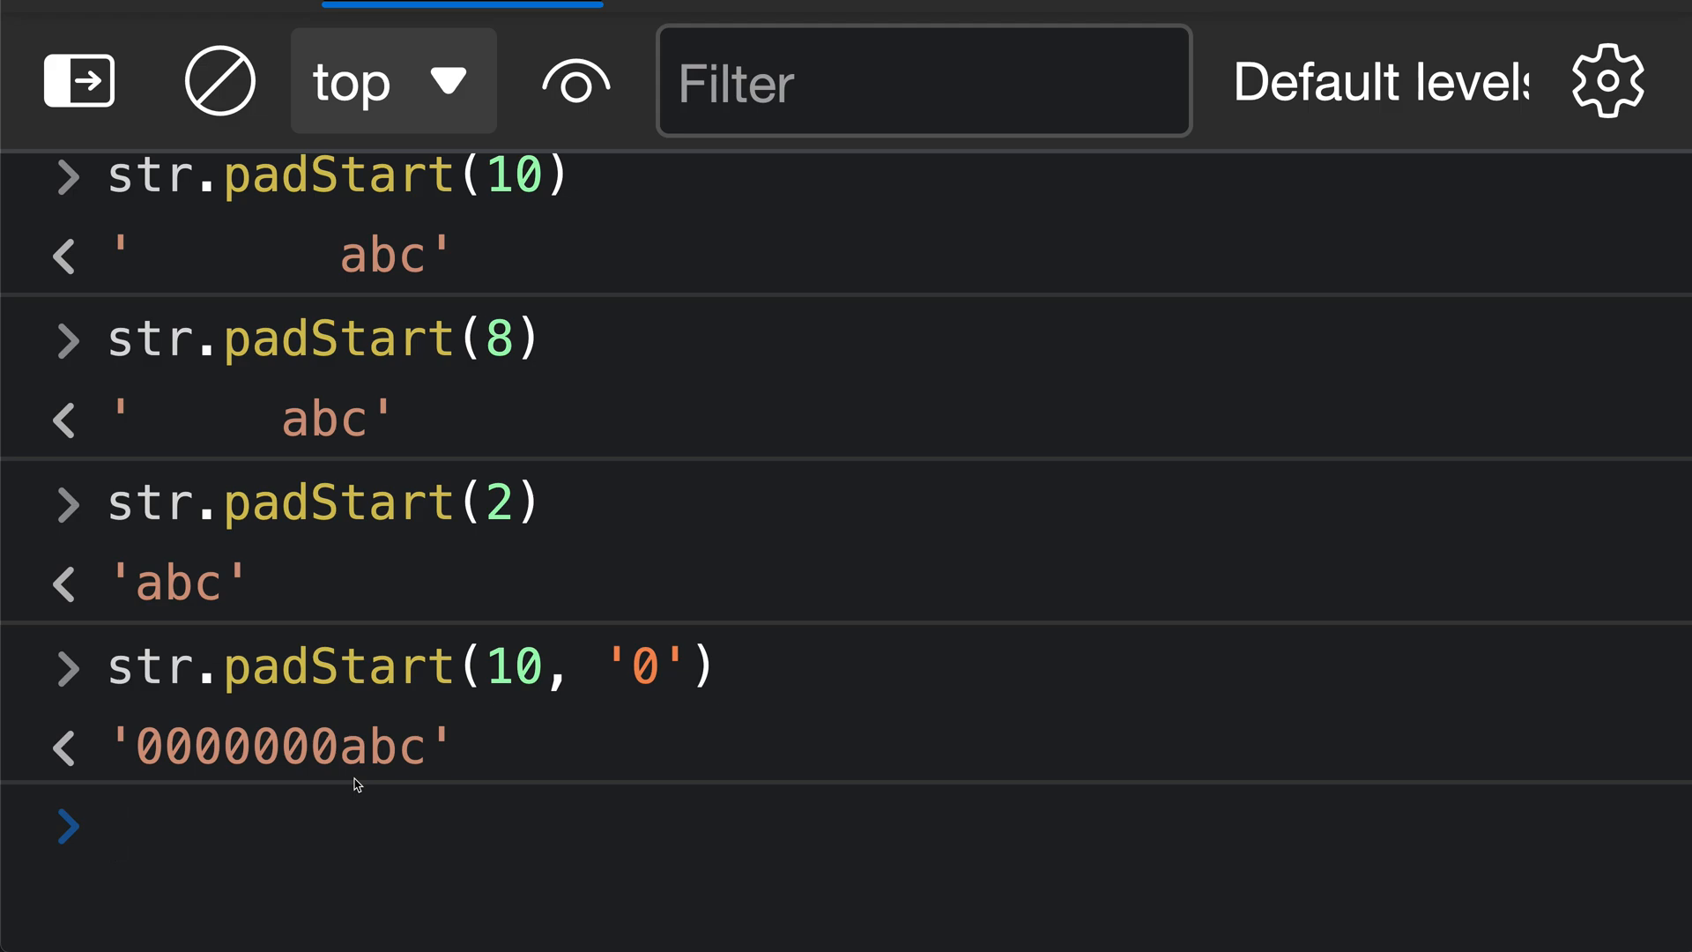
type("str.padStart(10, 'x')")
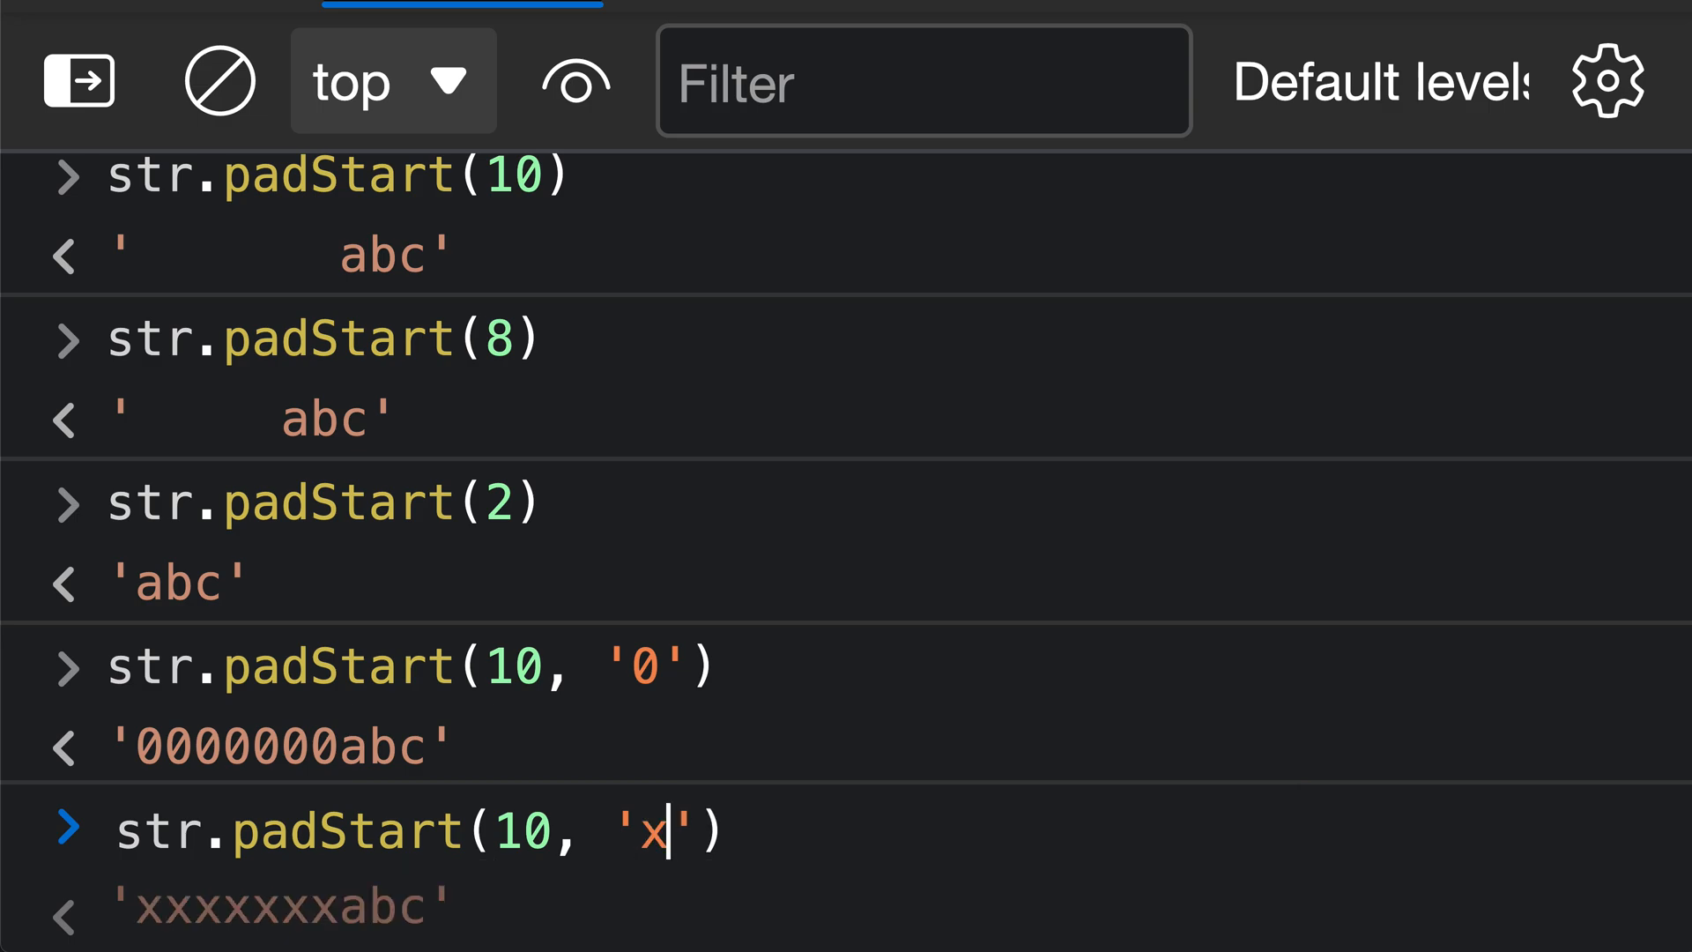
key("Backspace")
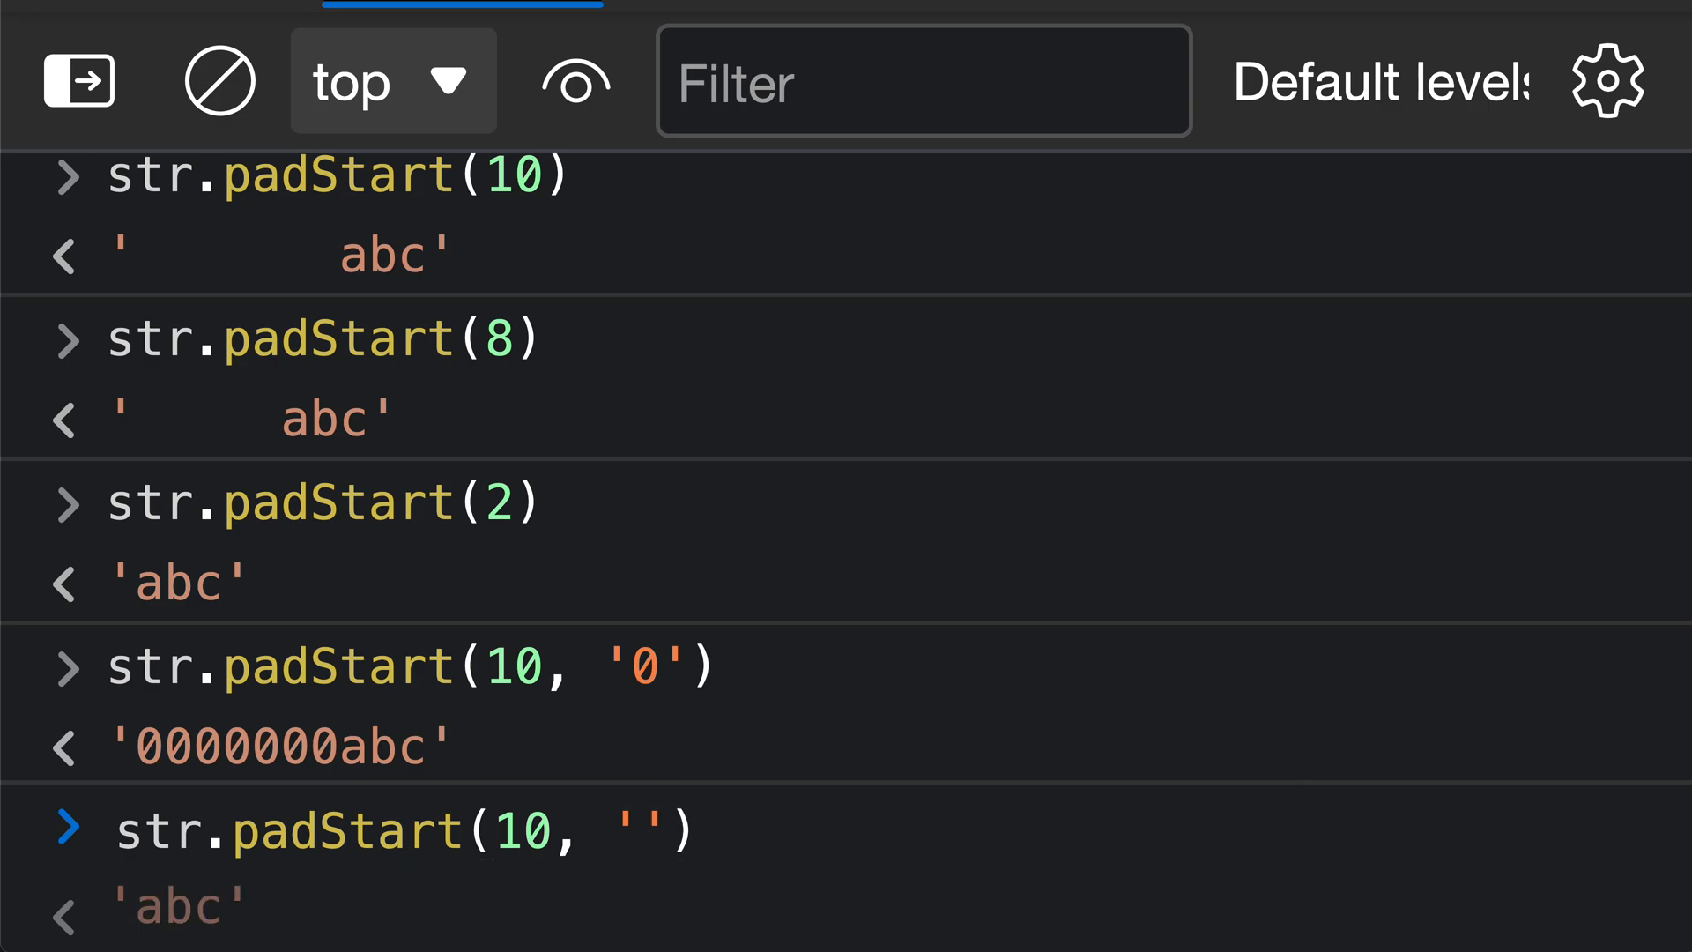
type("hi")
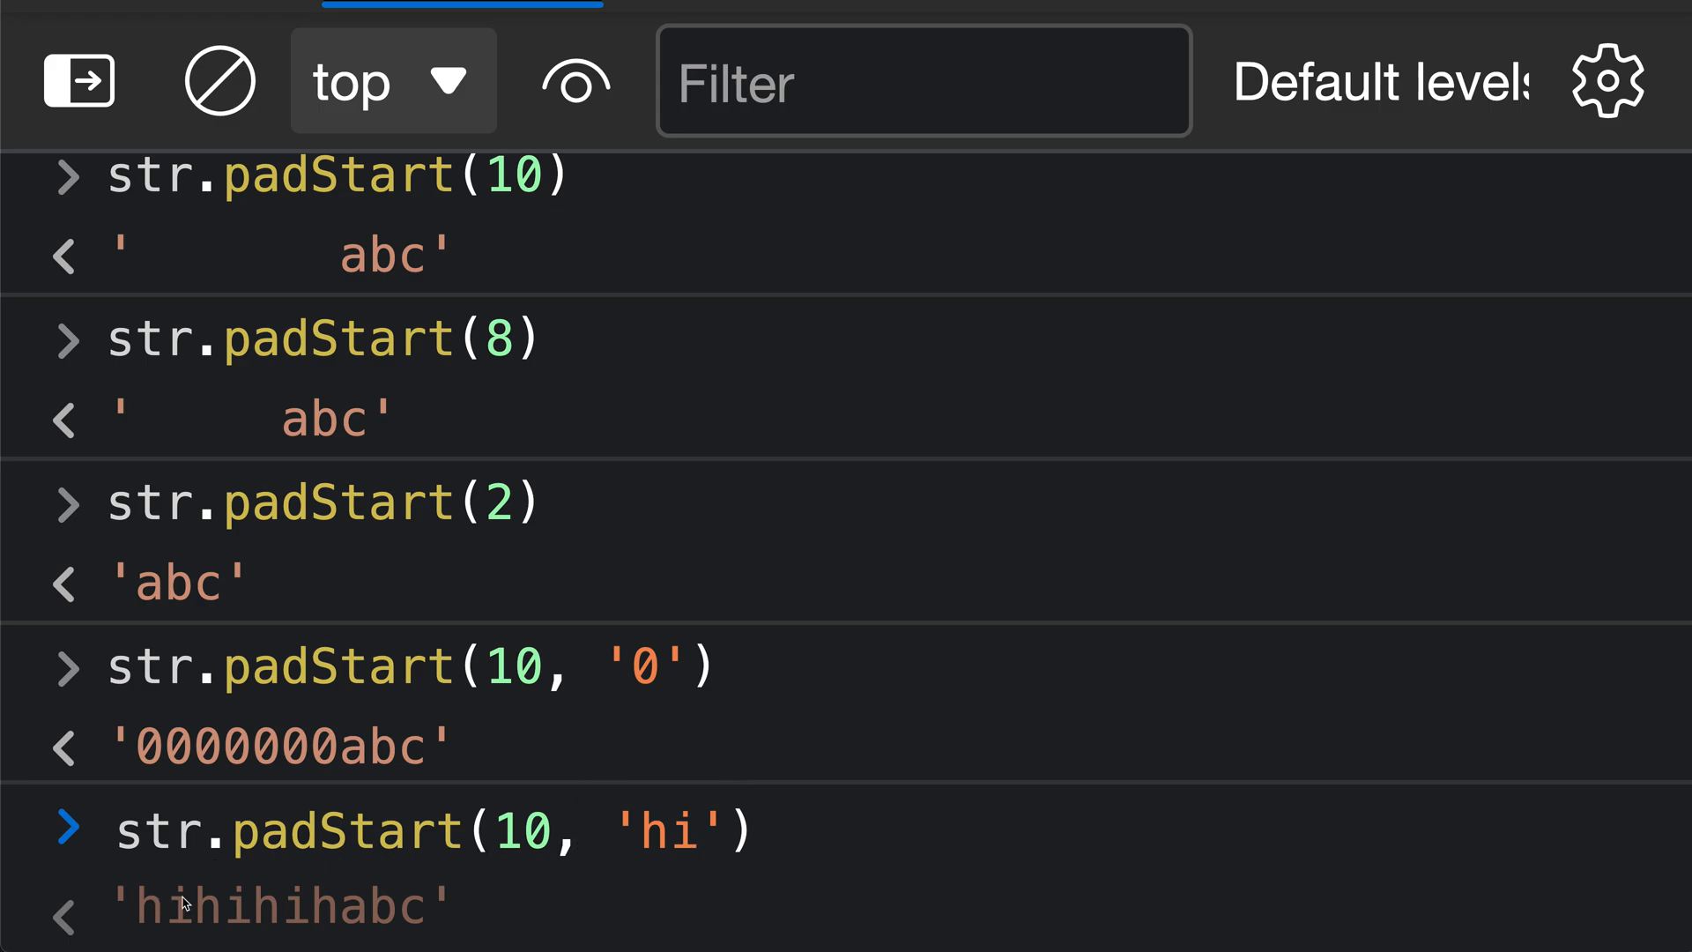
mouse_move(323, 930)
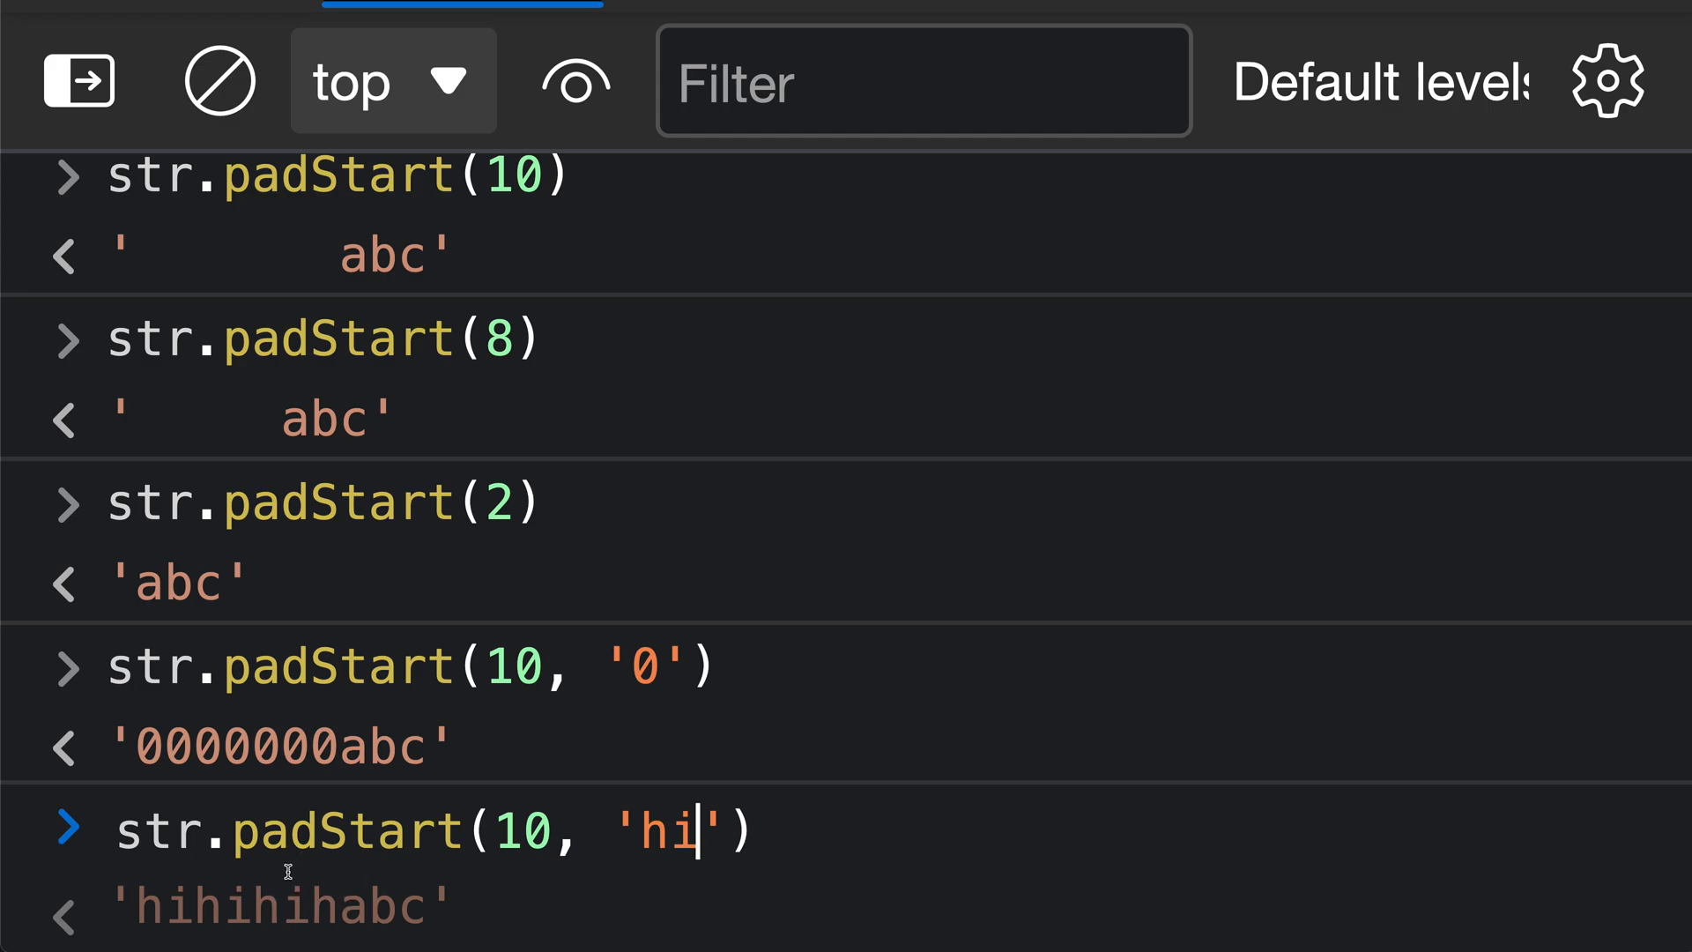
mouse_move(524, 895)
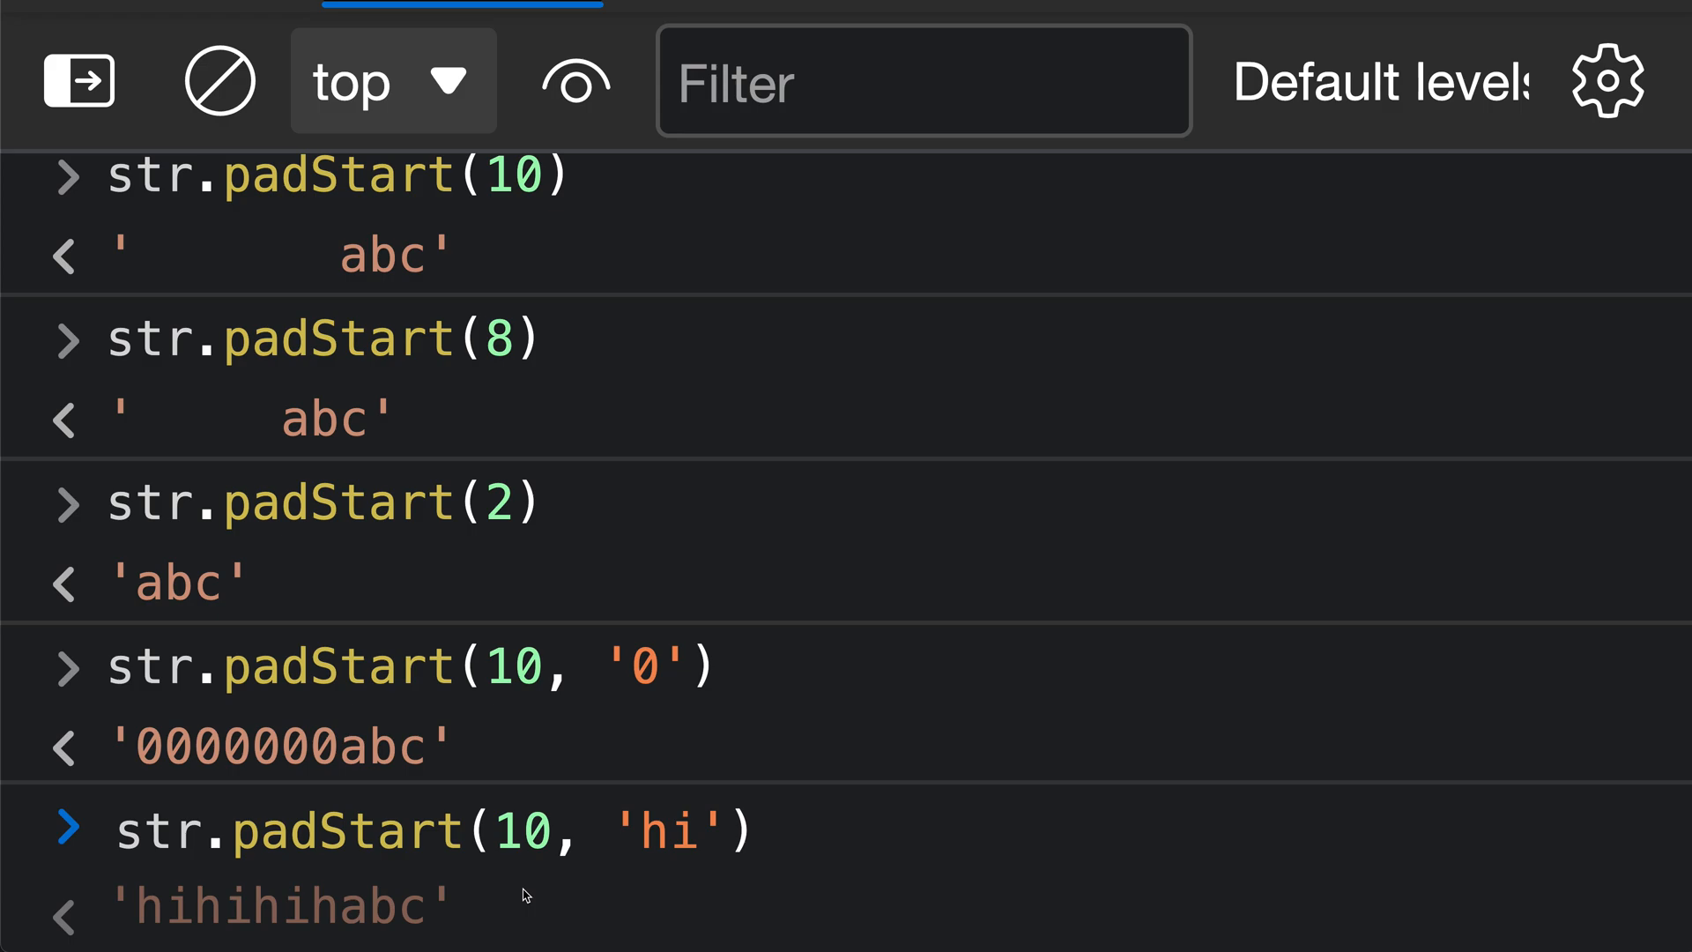
mouse_move(508, 919)
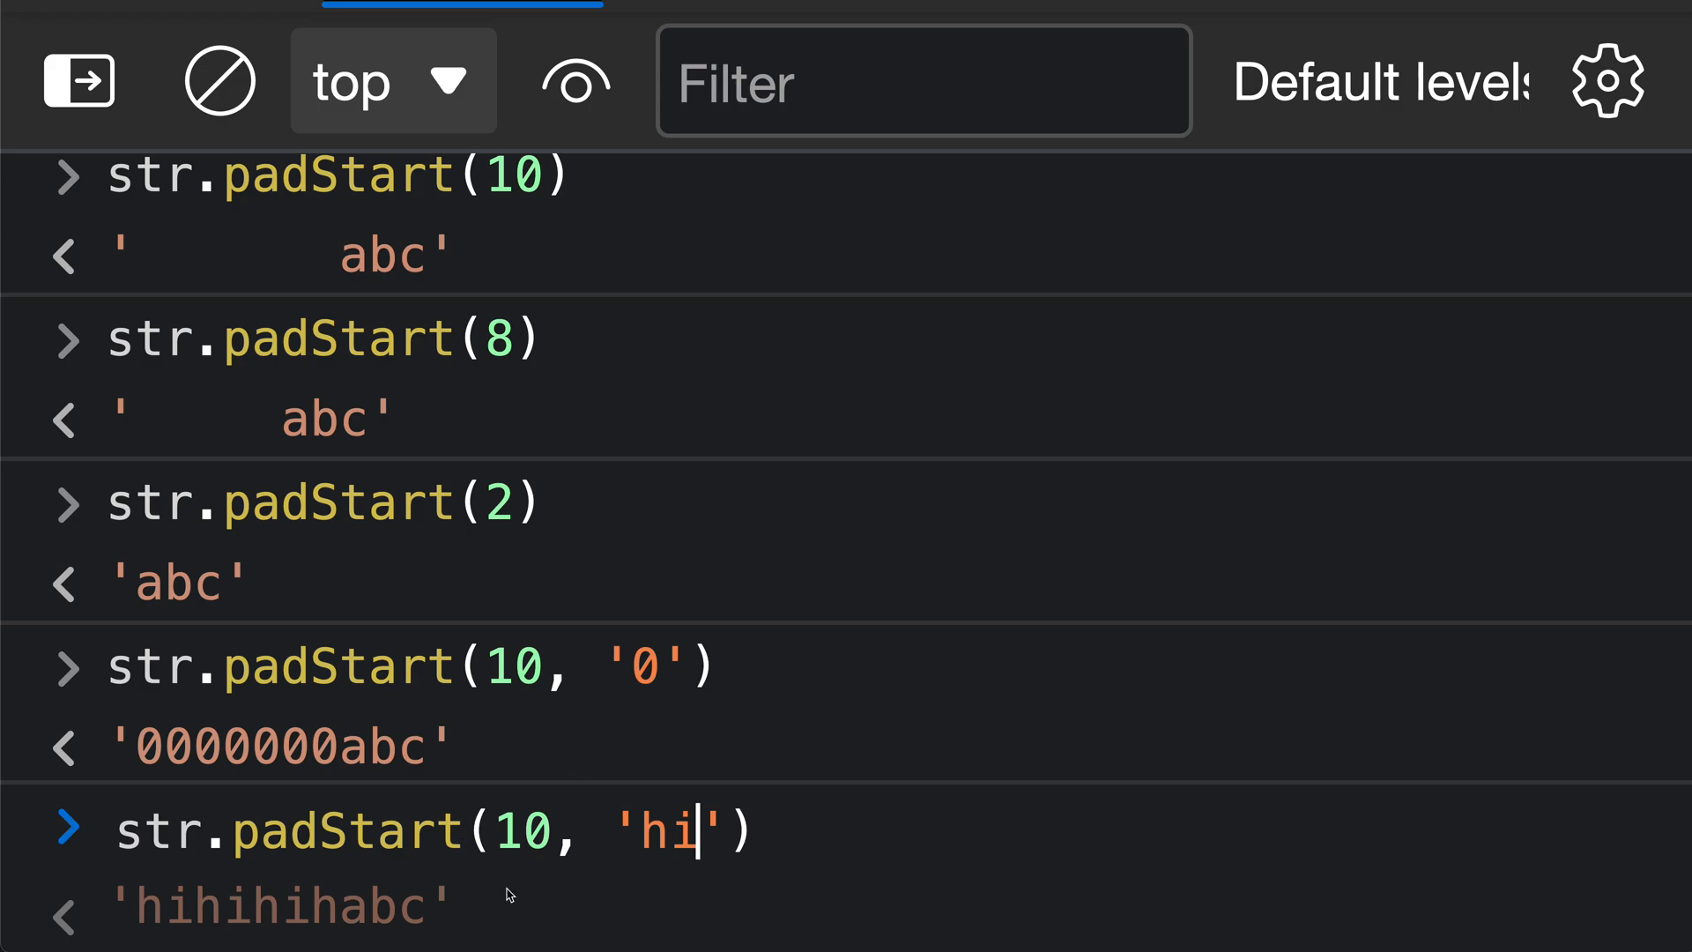
mouse_move(613, 831)
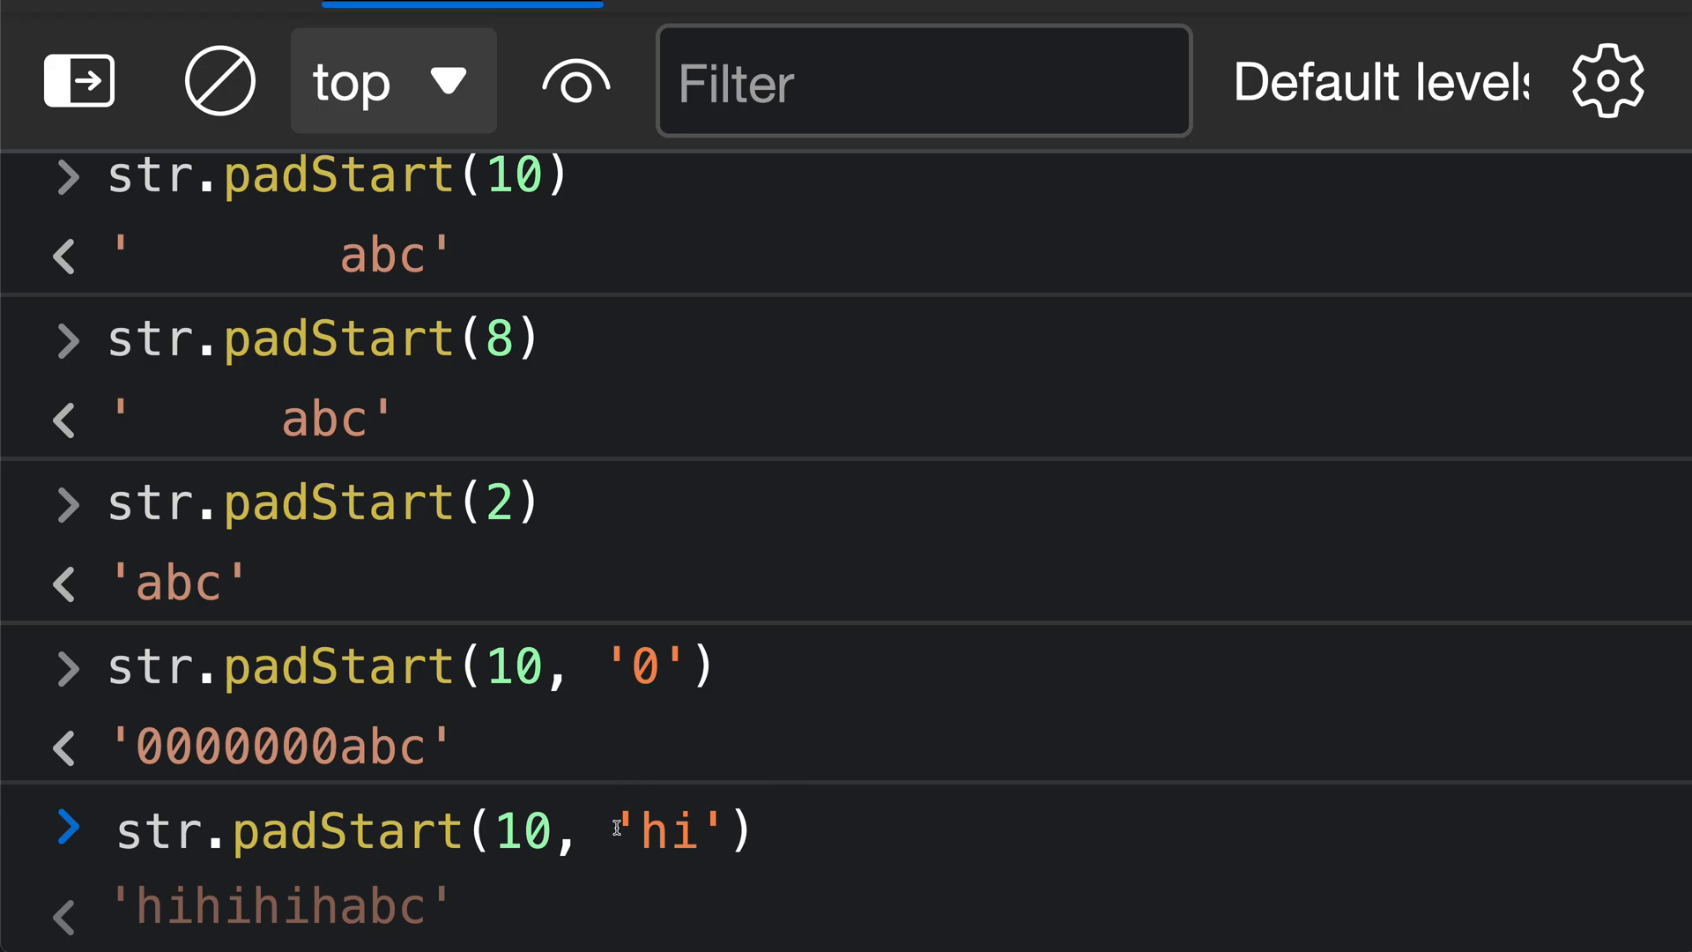
mouse_move(671, 871)
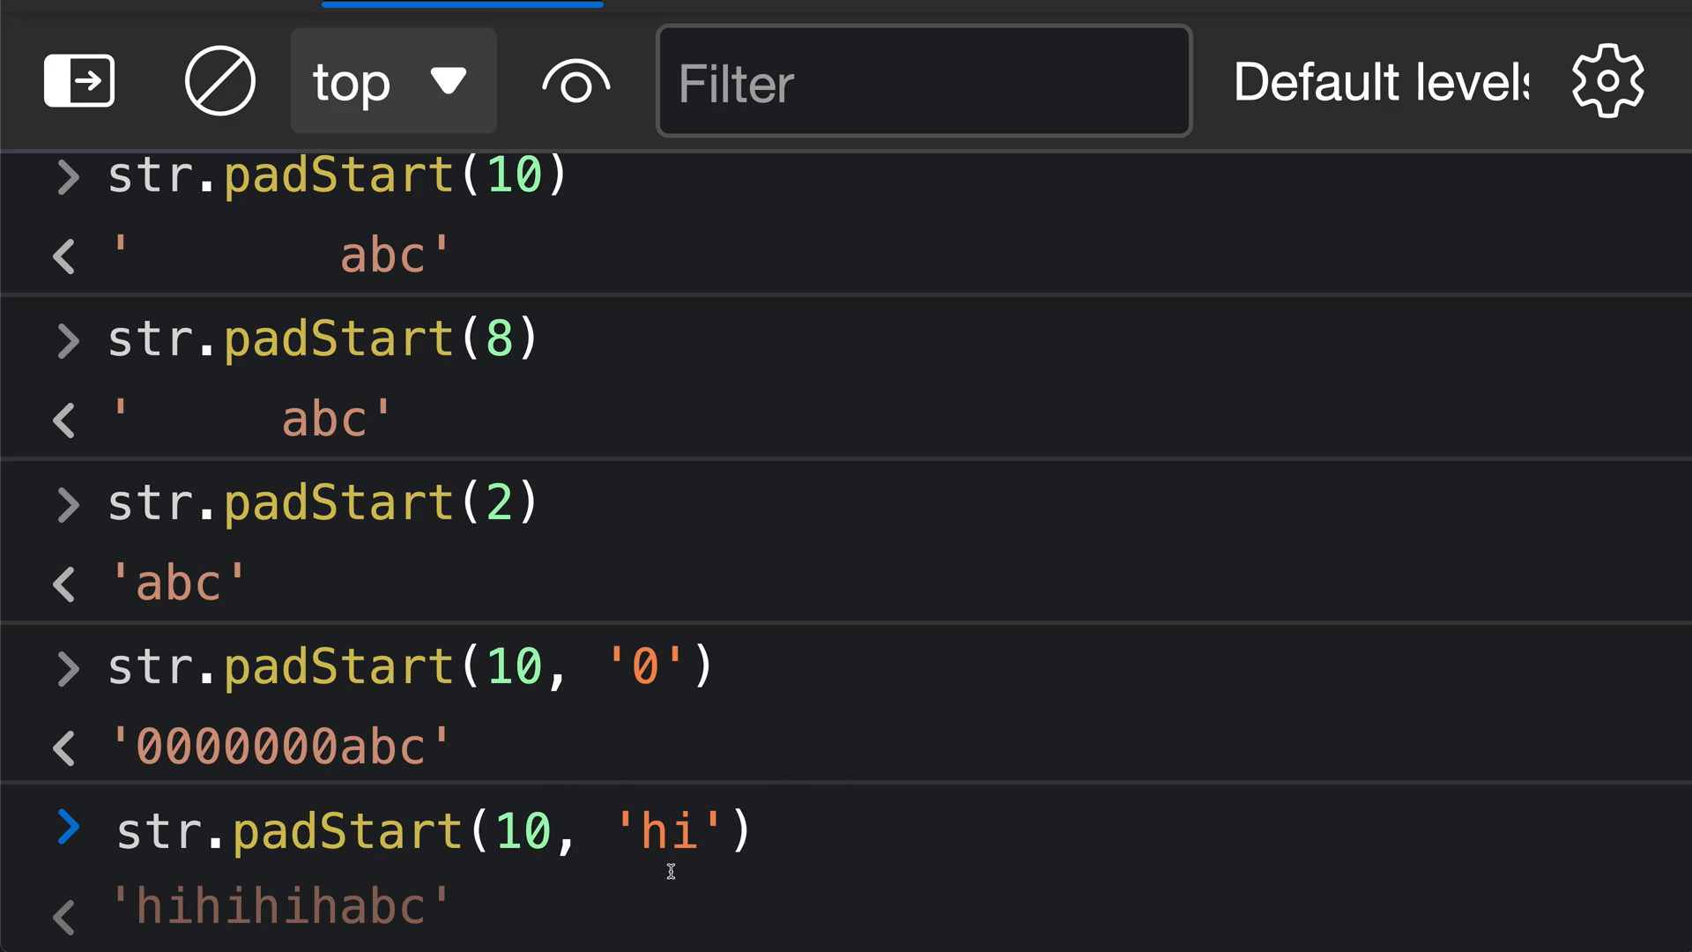
Step: Clear the console output and declare const num = 123
left_click(692, 832)
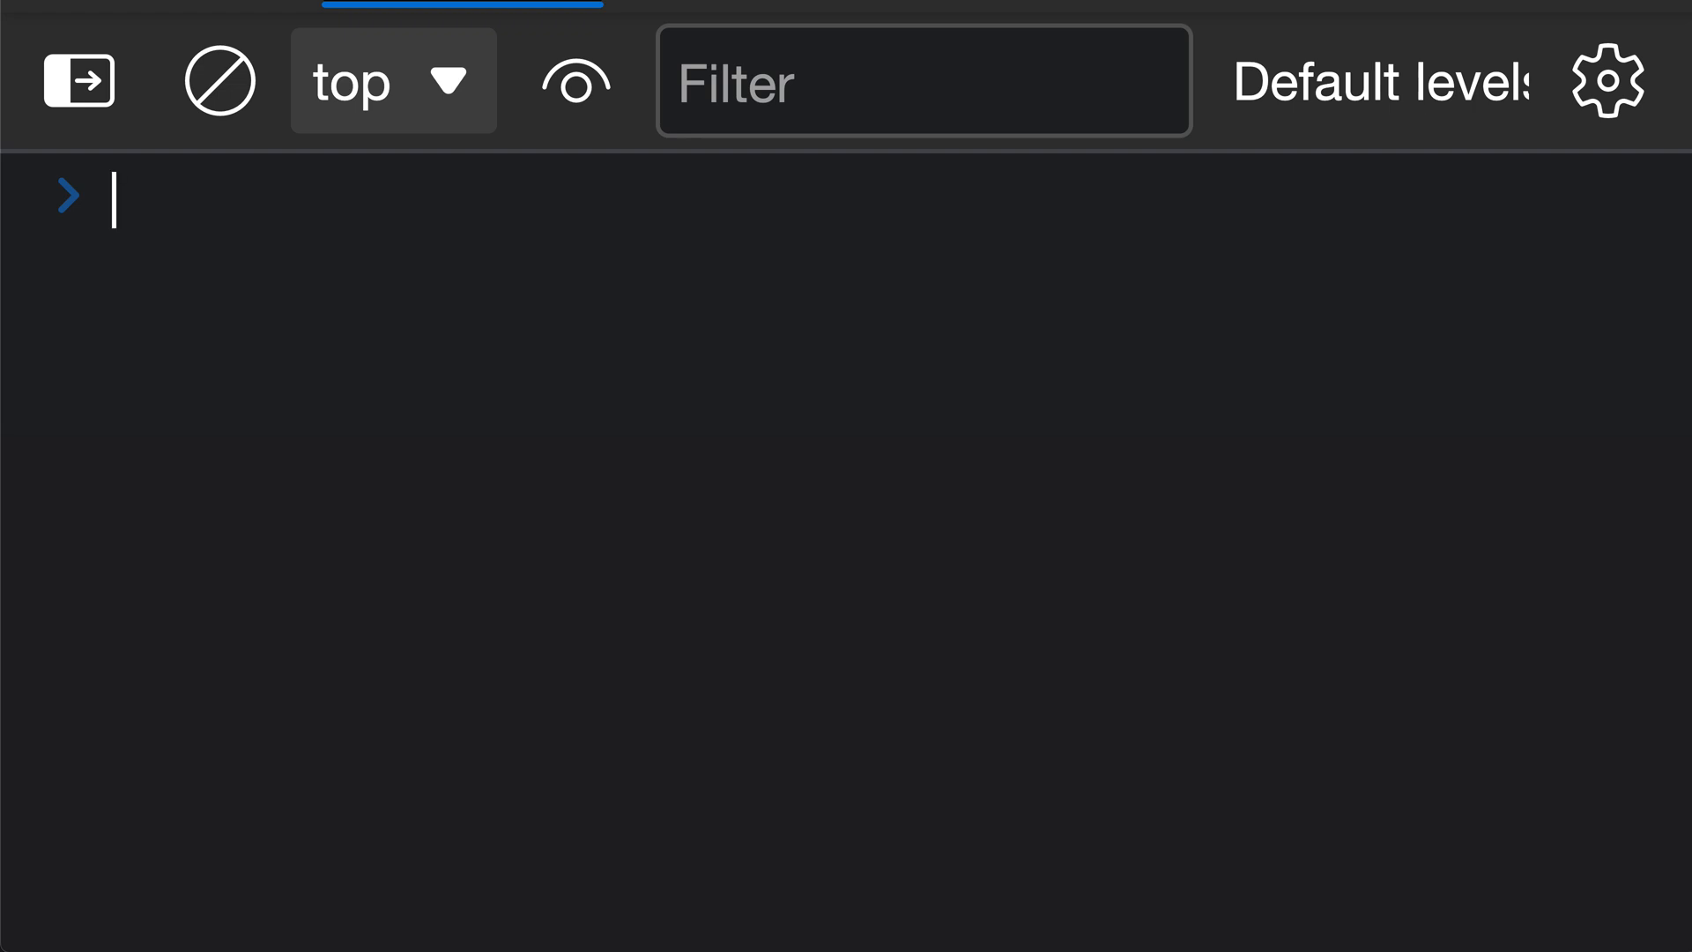
type("const")
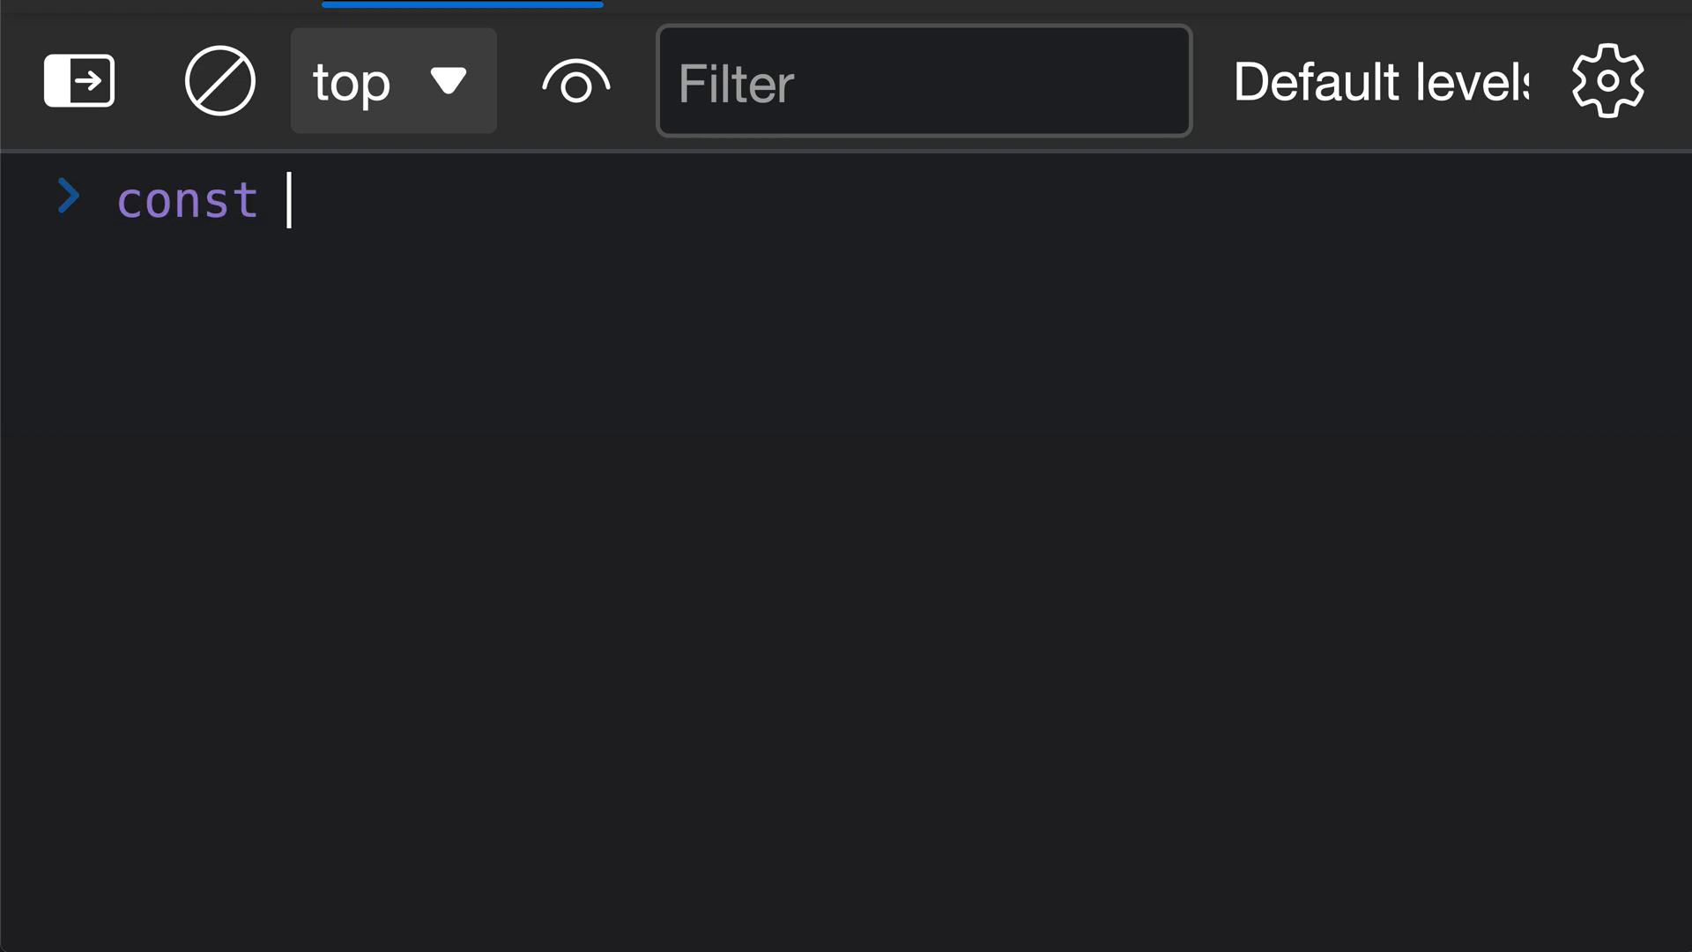
type("num = 123")
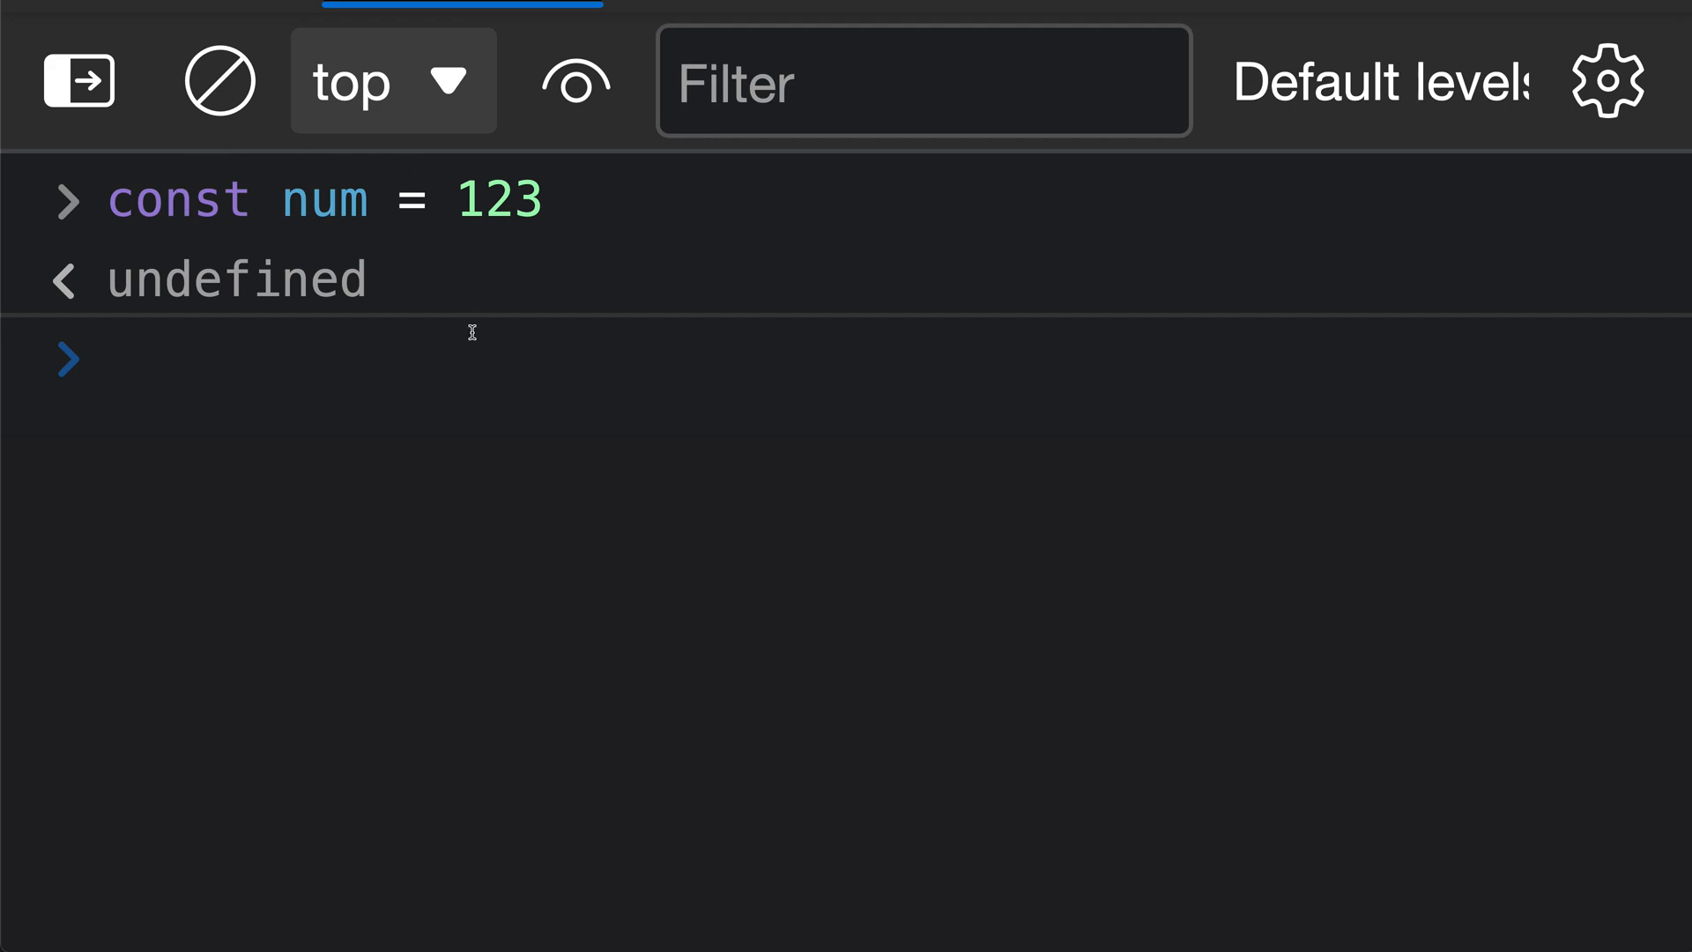
Step: Evaluate String(num).padStart(10), padding 123 with spaces to ten characters
left_click(114, 359)
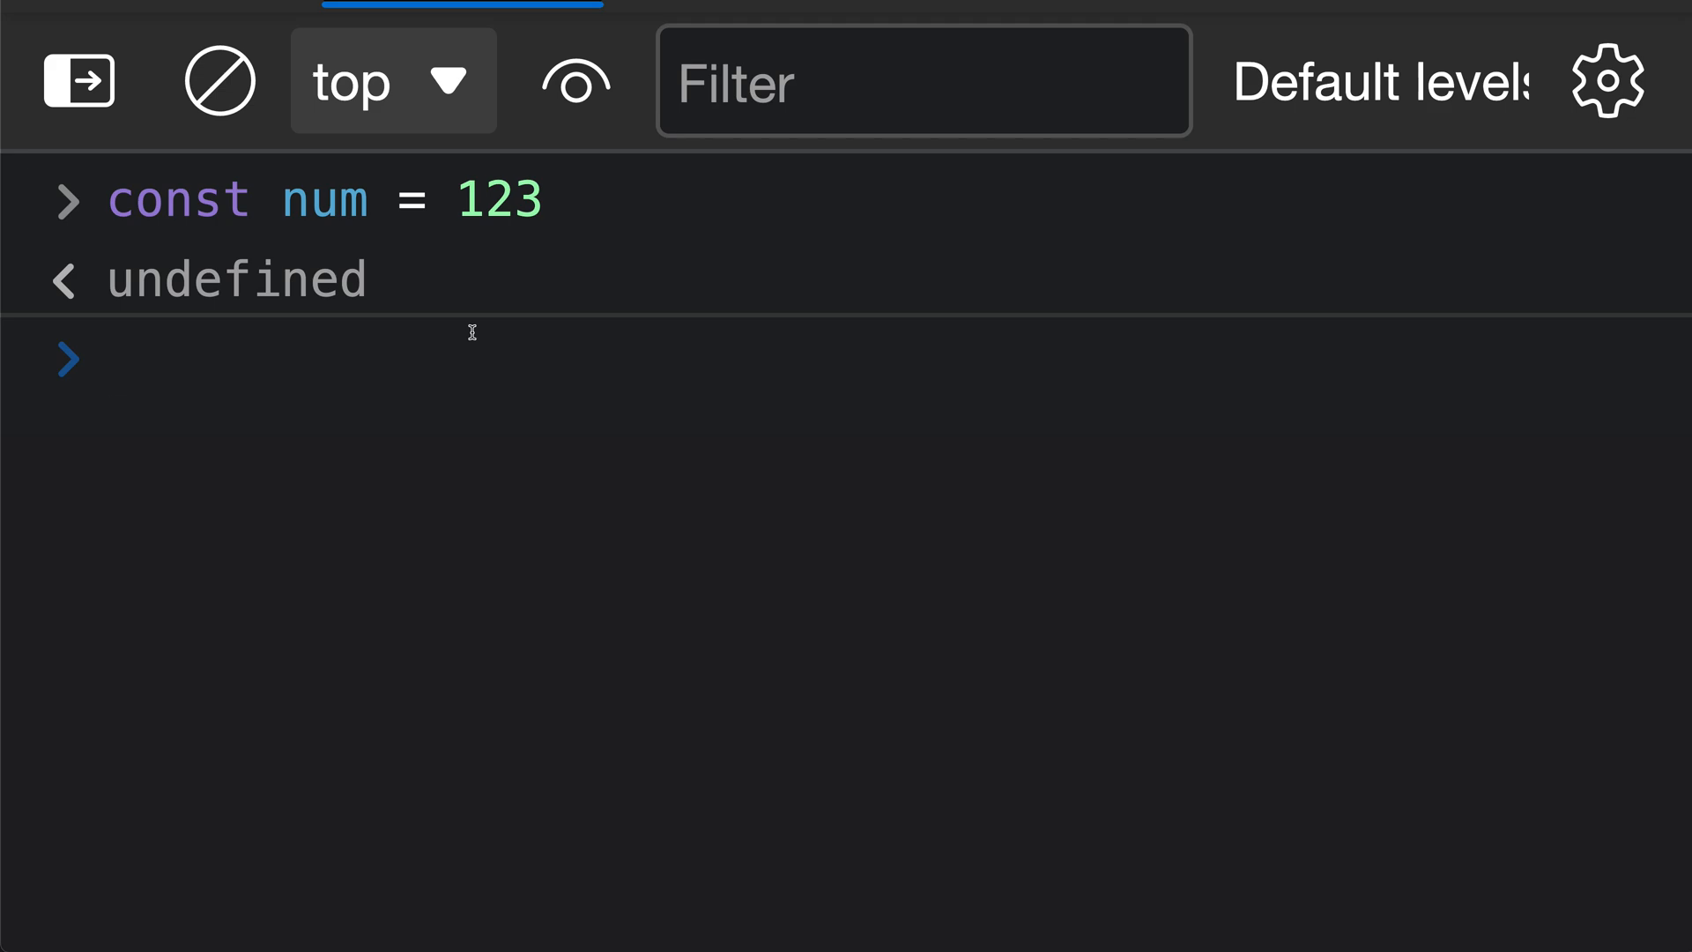
type("String(")
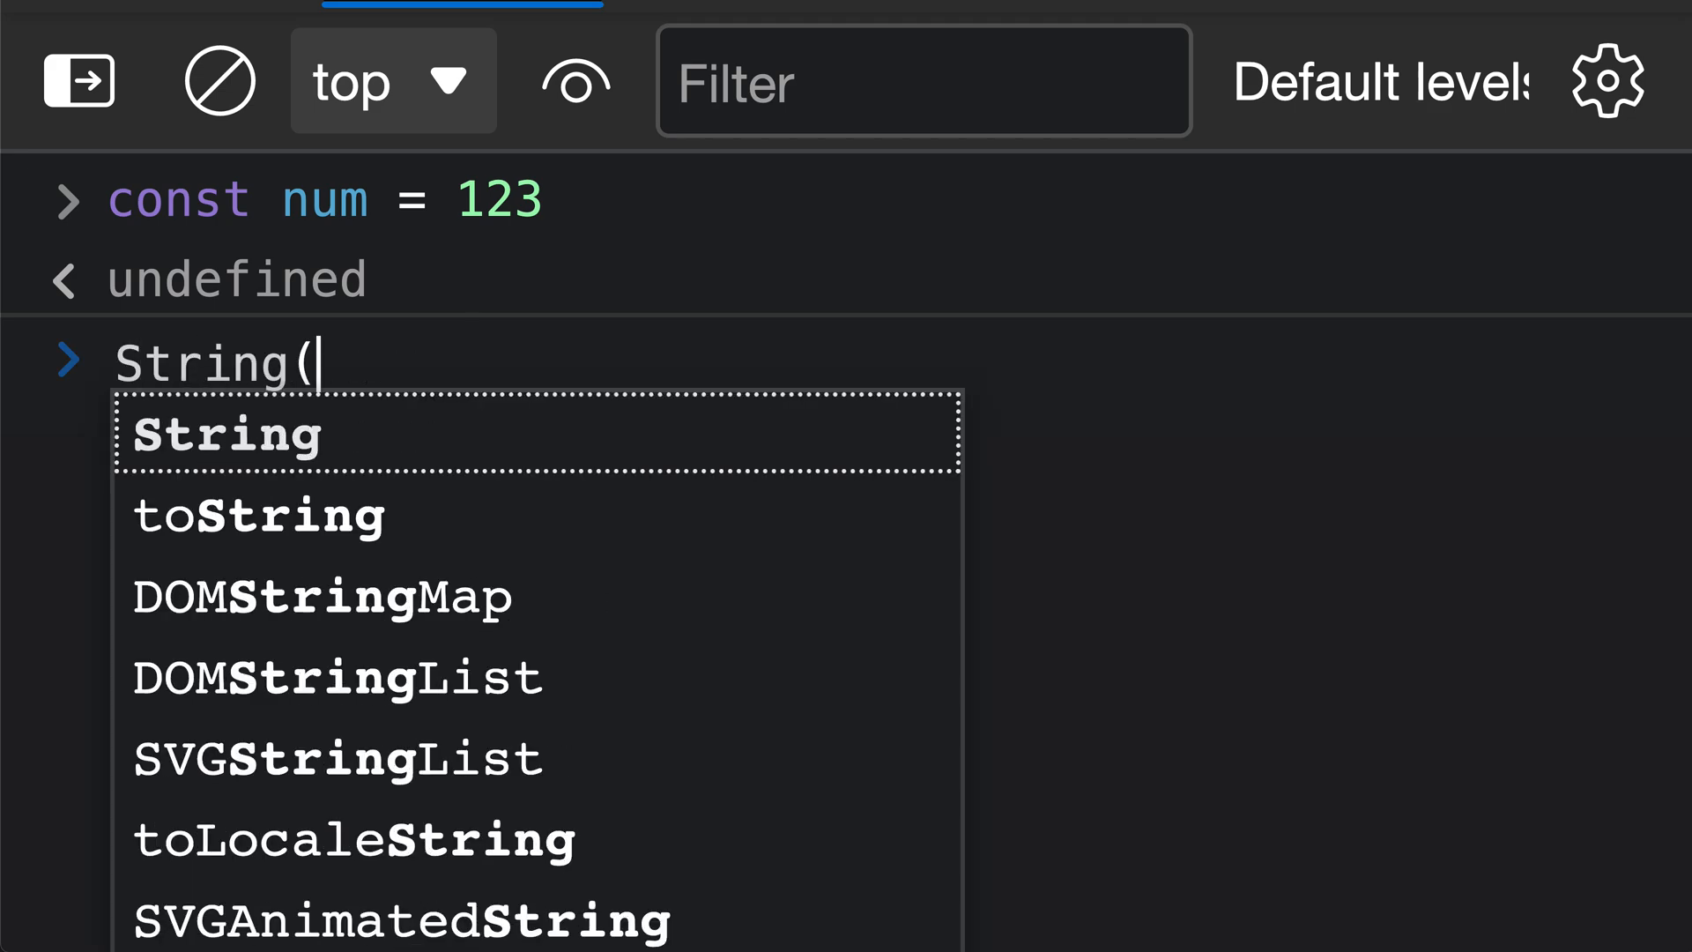
type("num)")
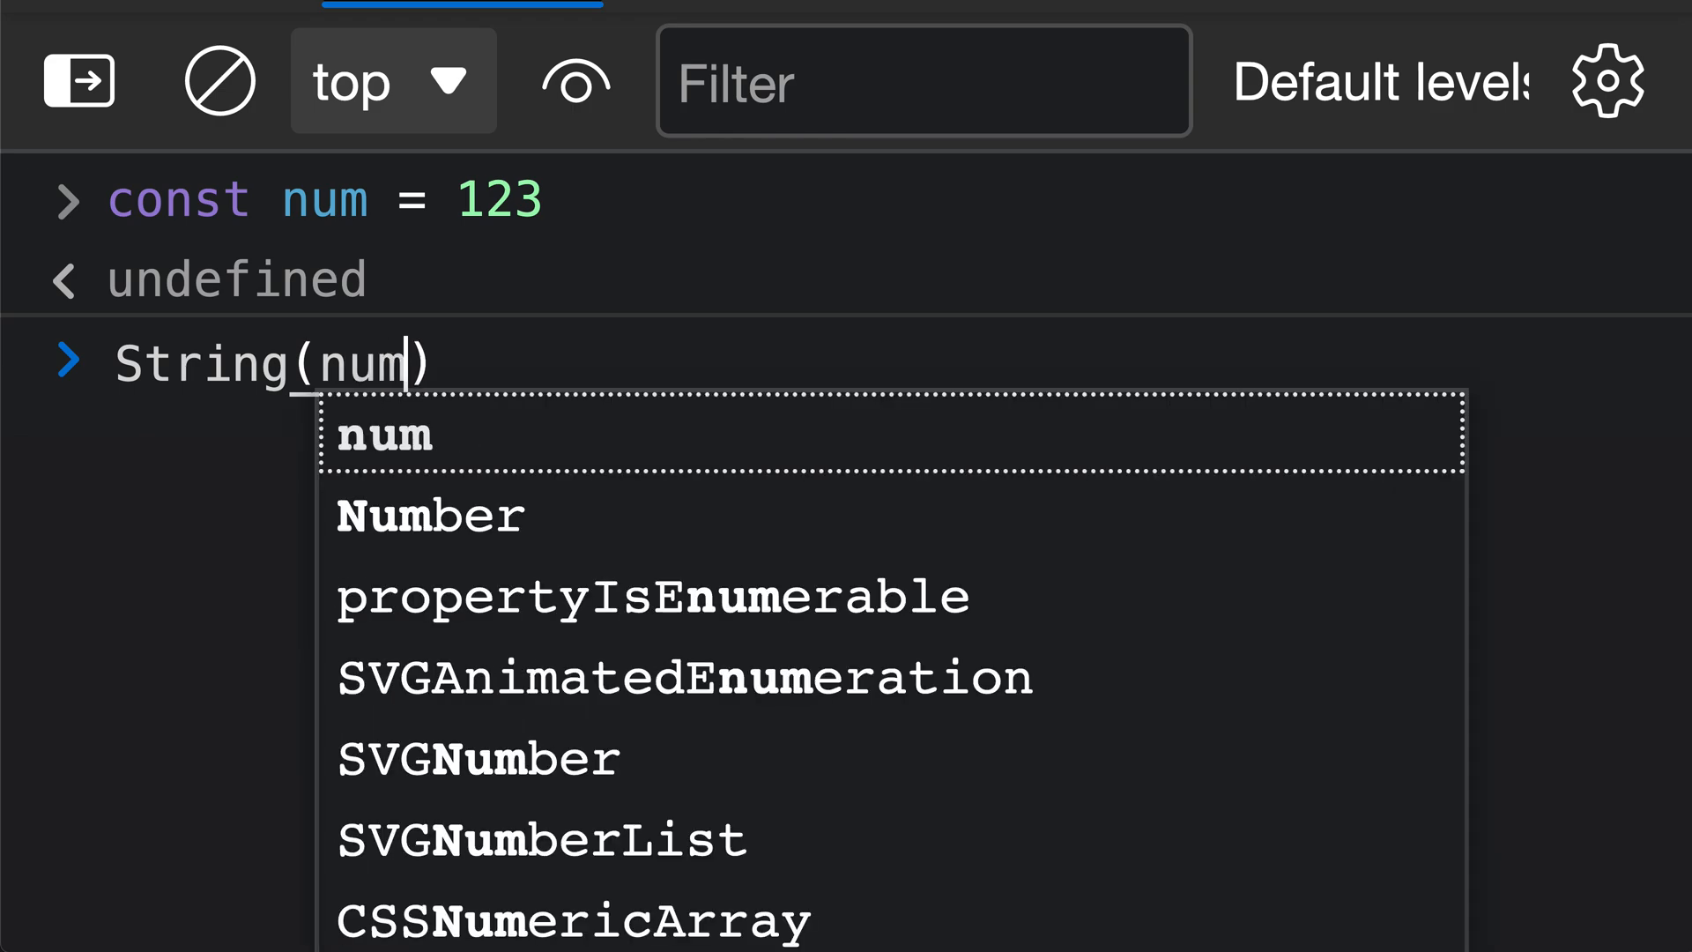
key("Enter")
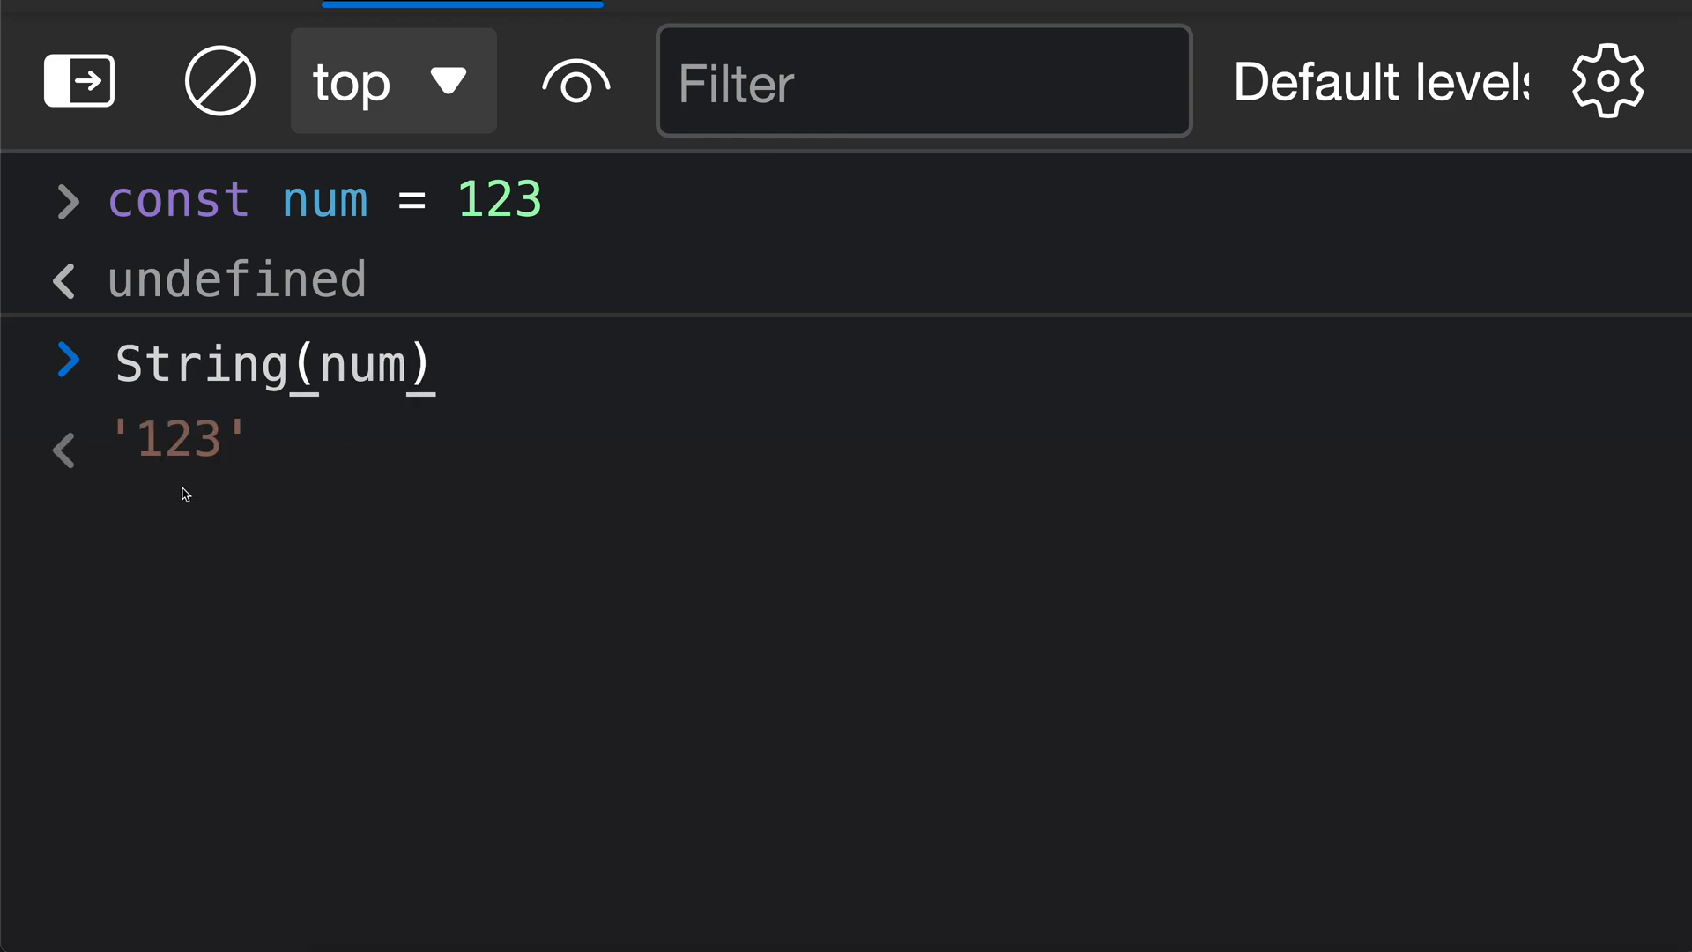
type(".")
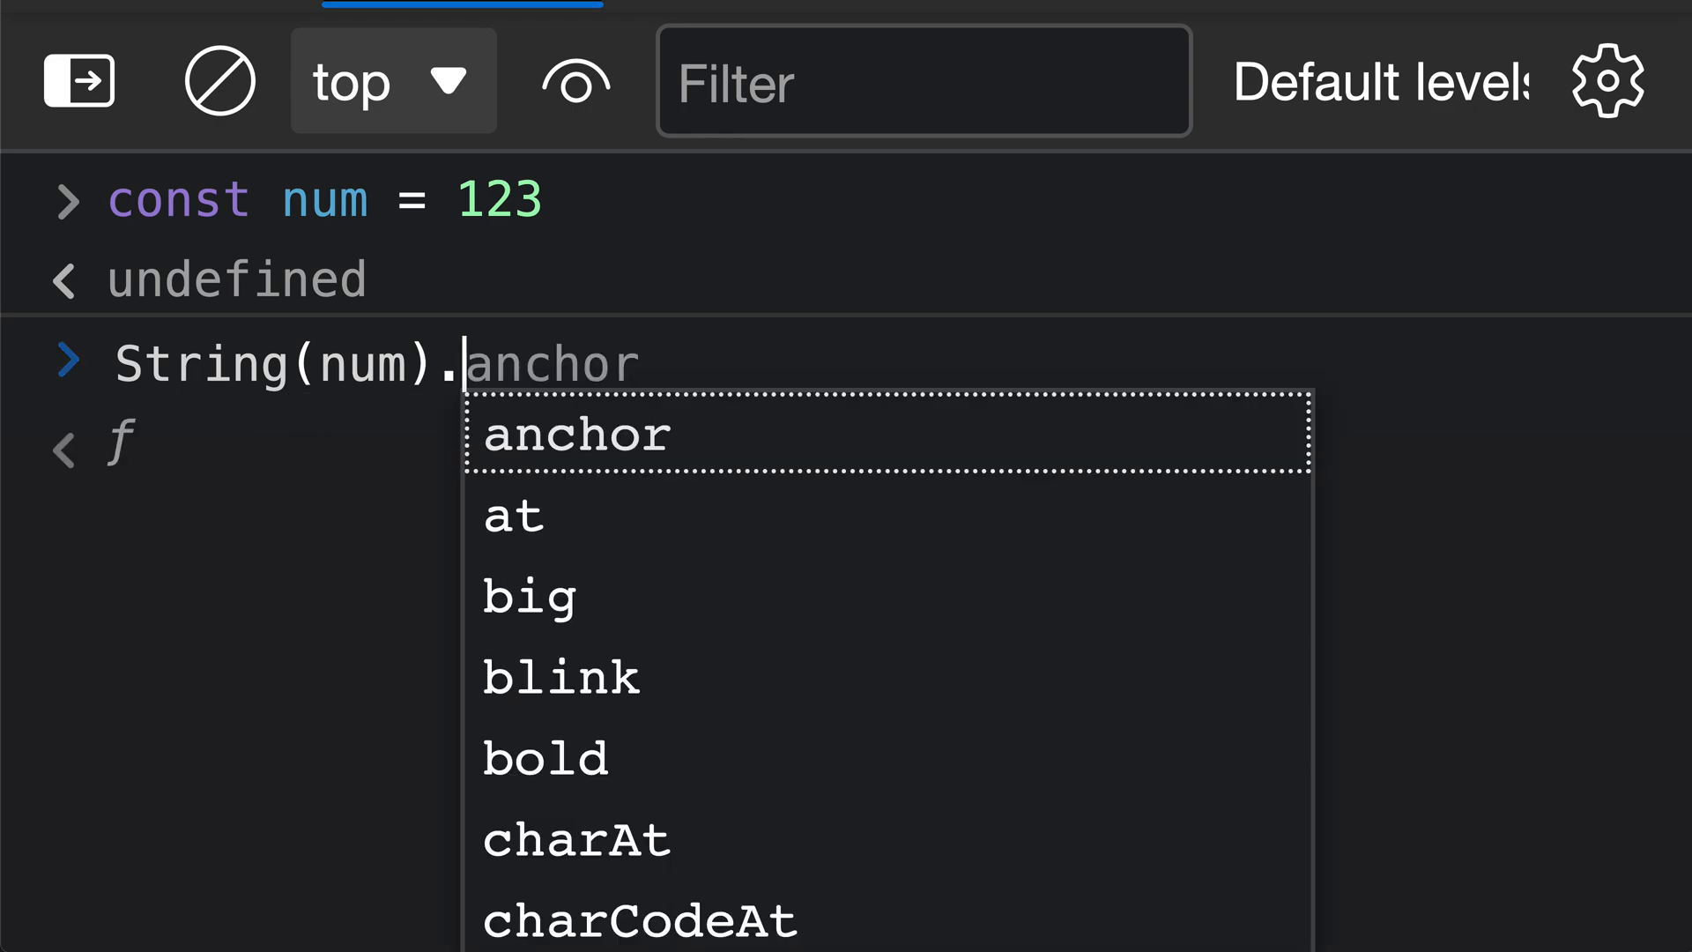
type("padStart(")
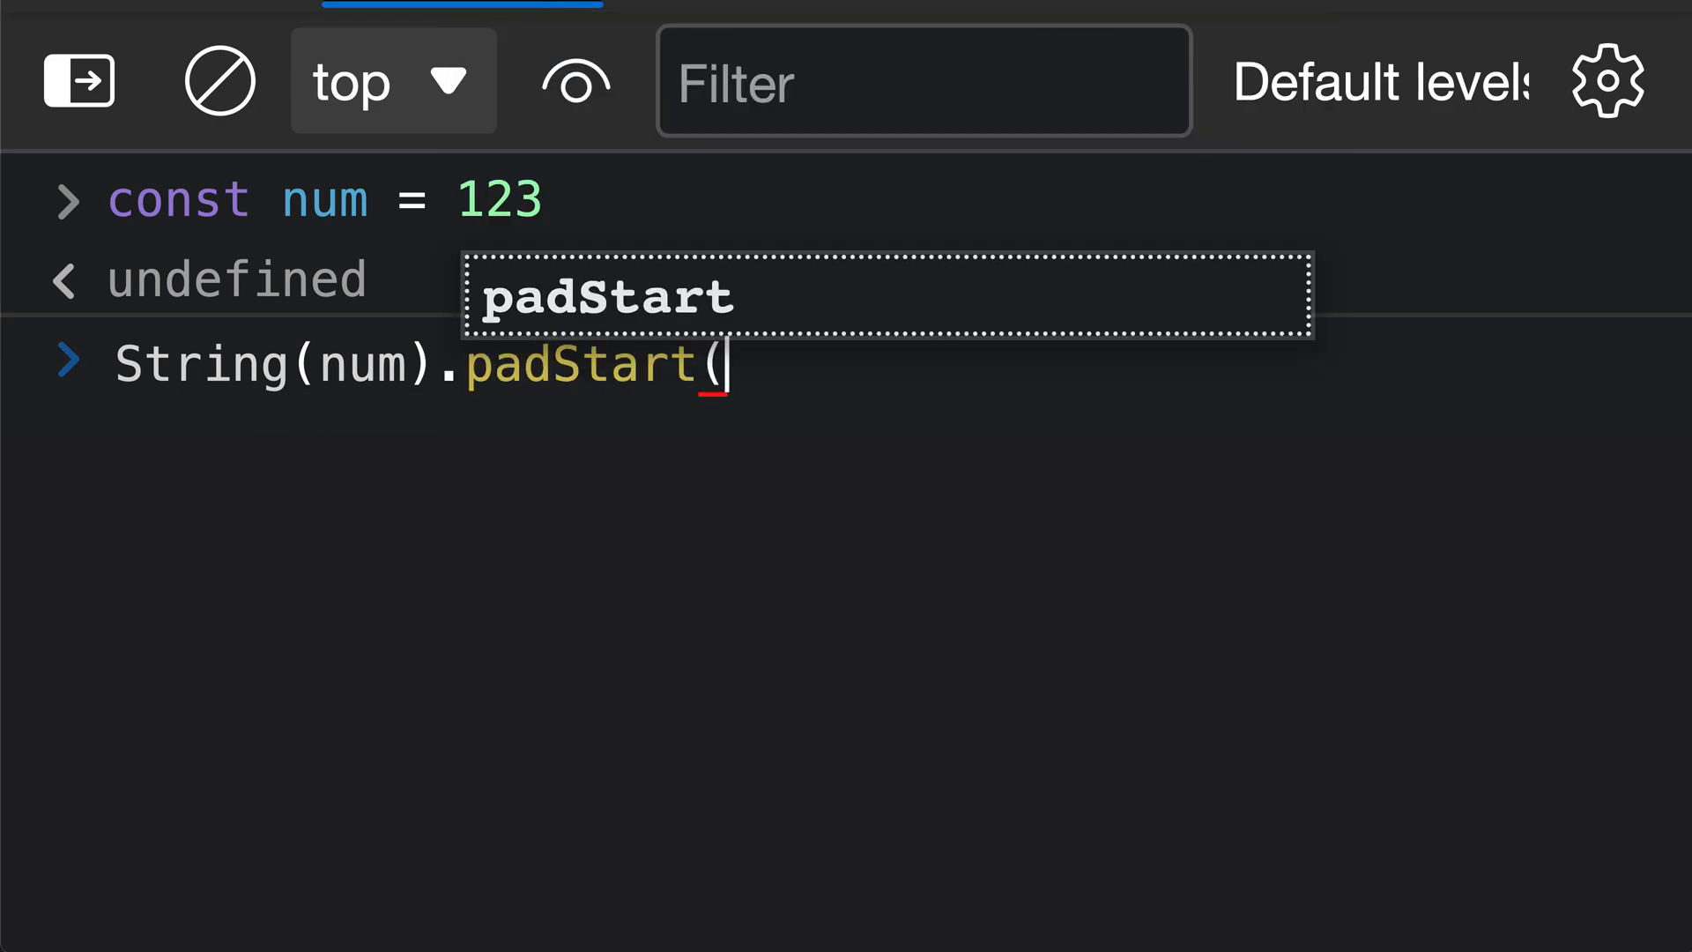
type("10)")
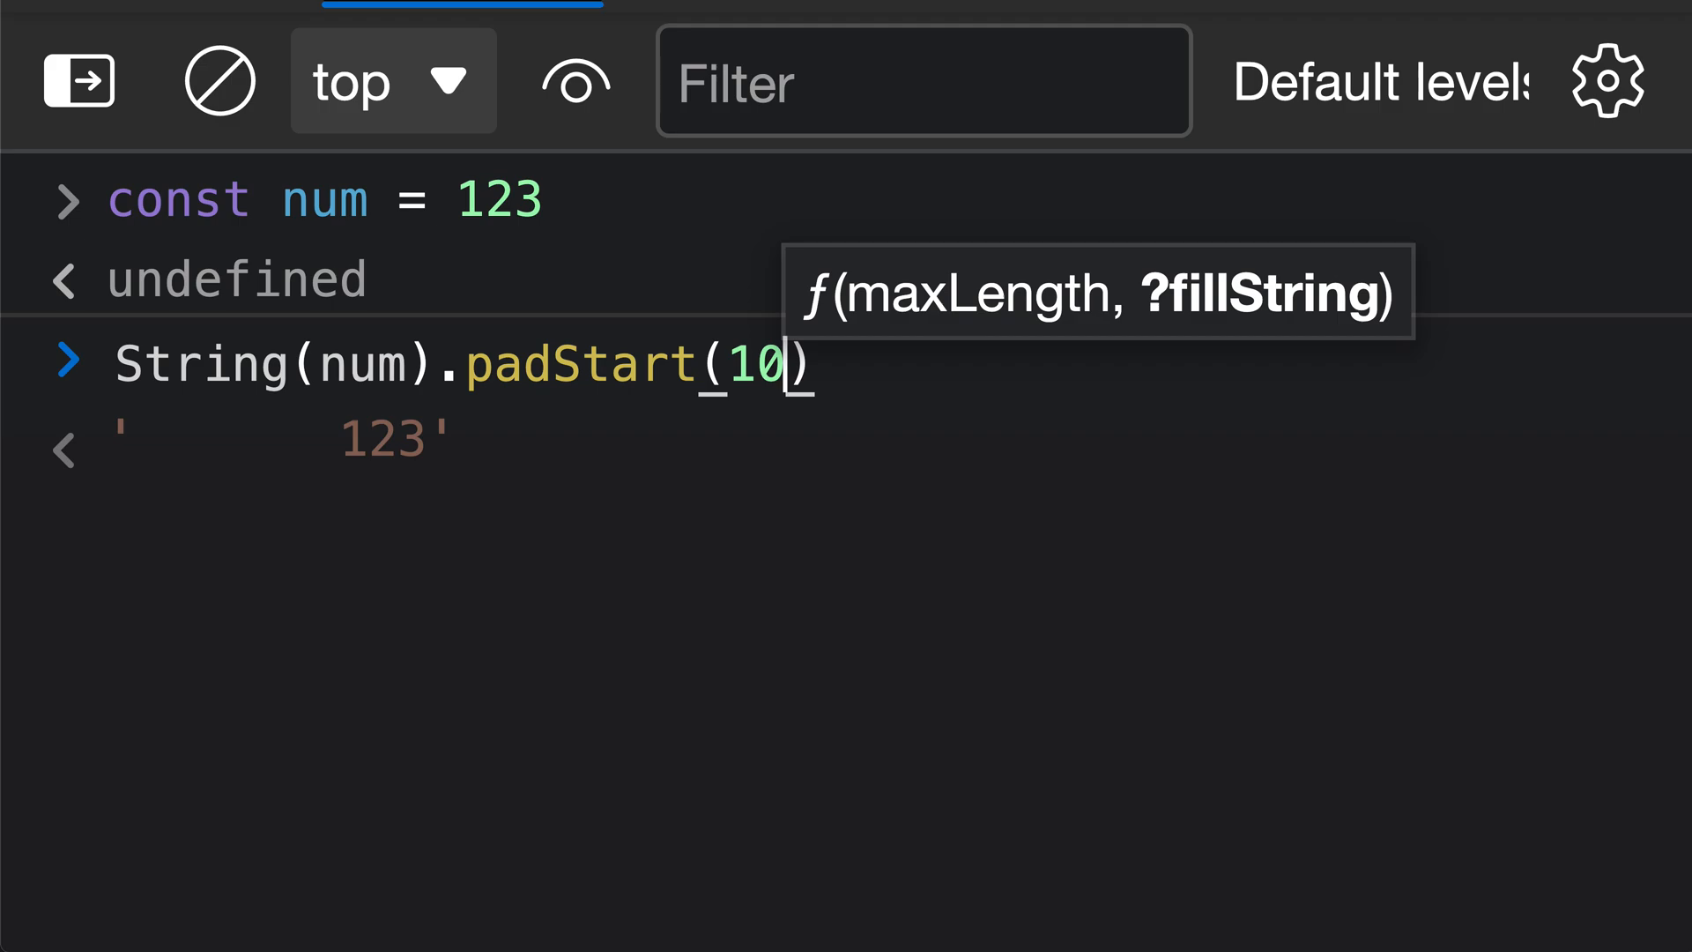
key("Enter")
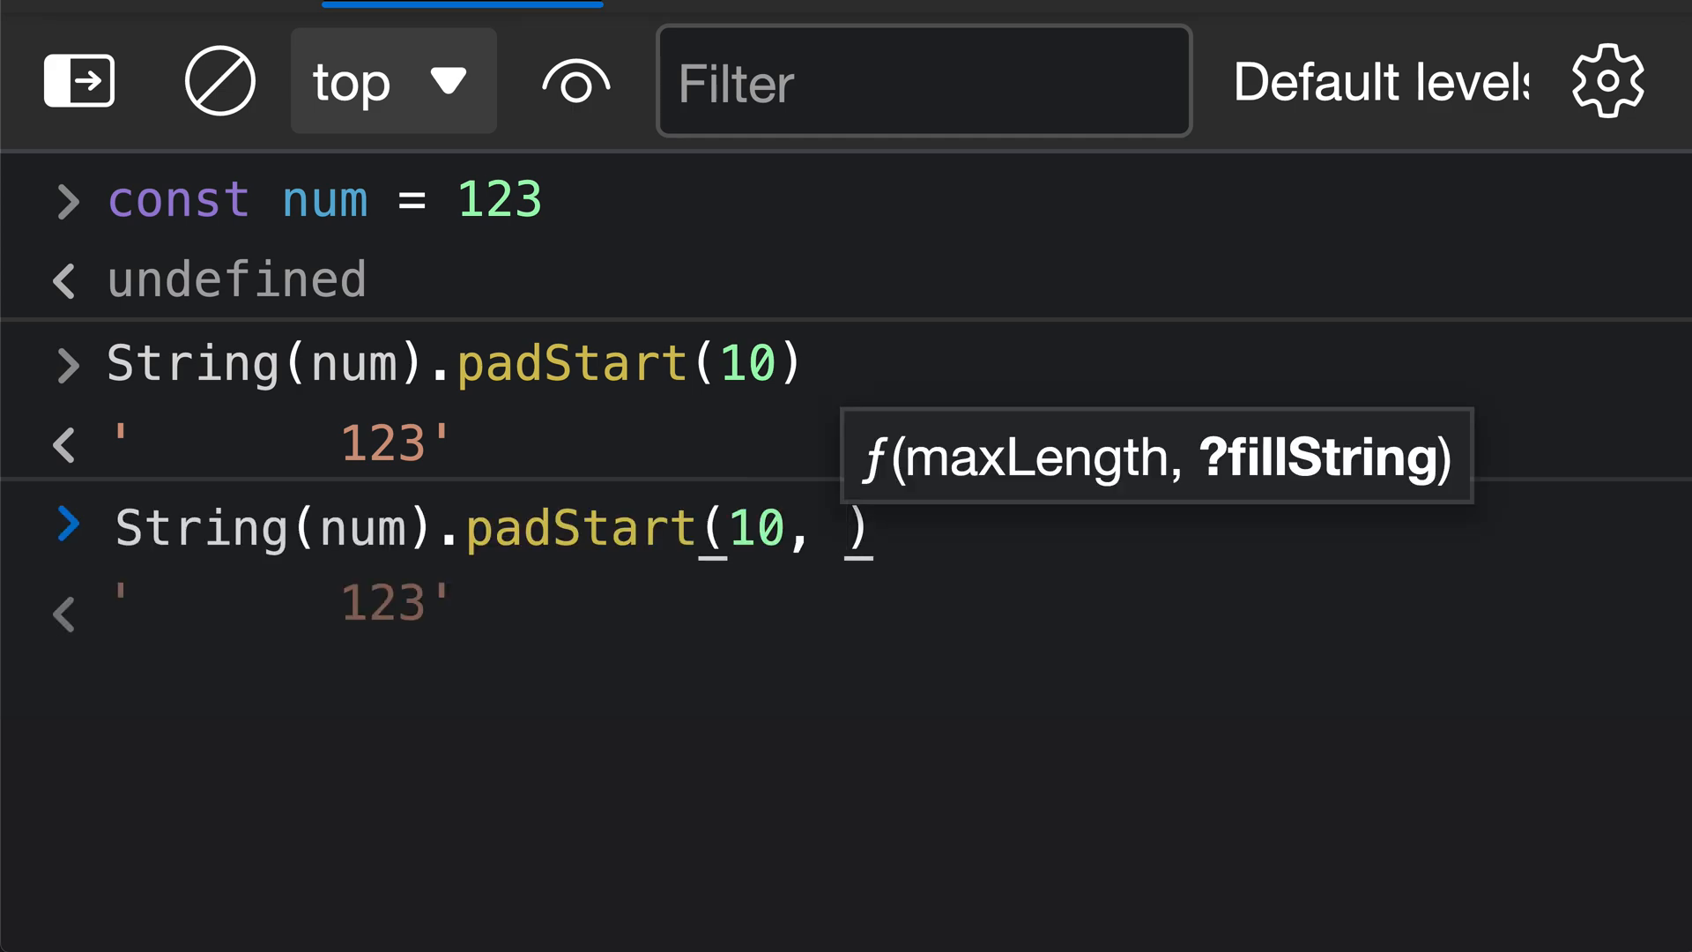
type("0")
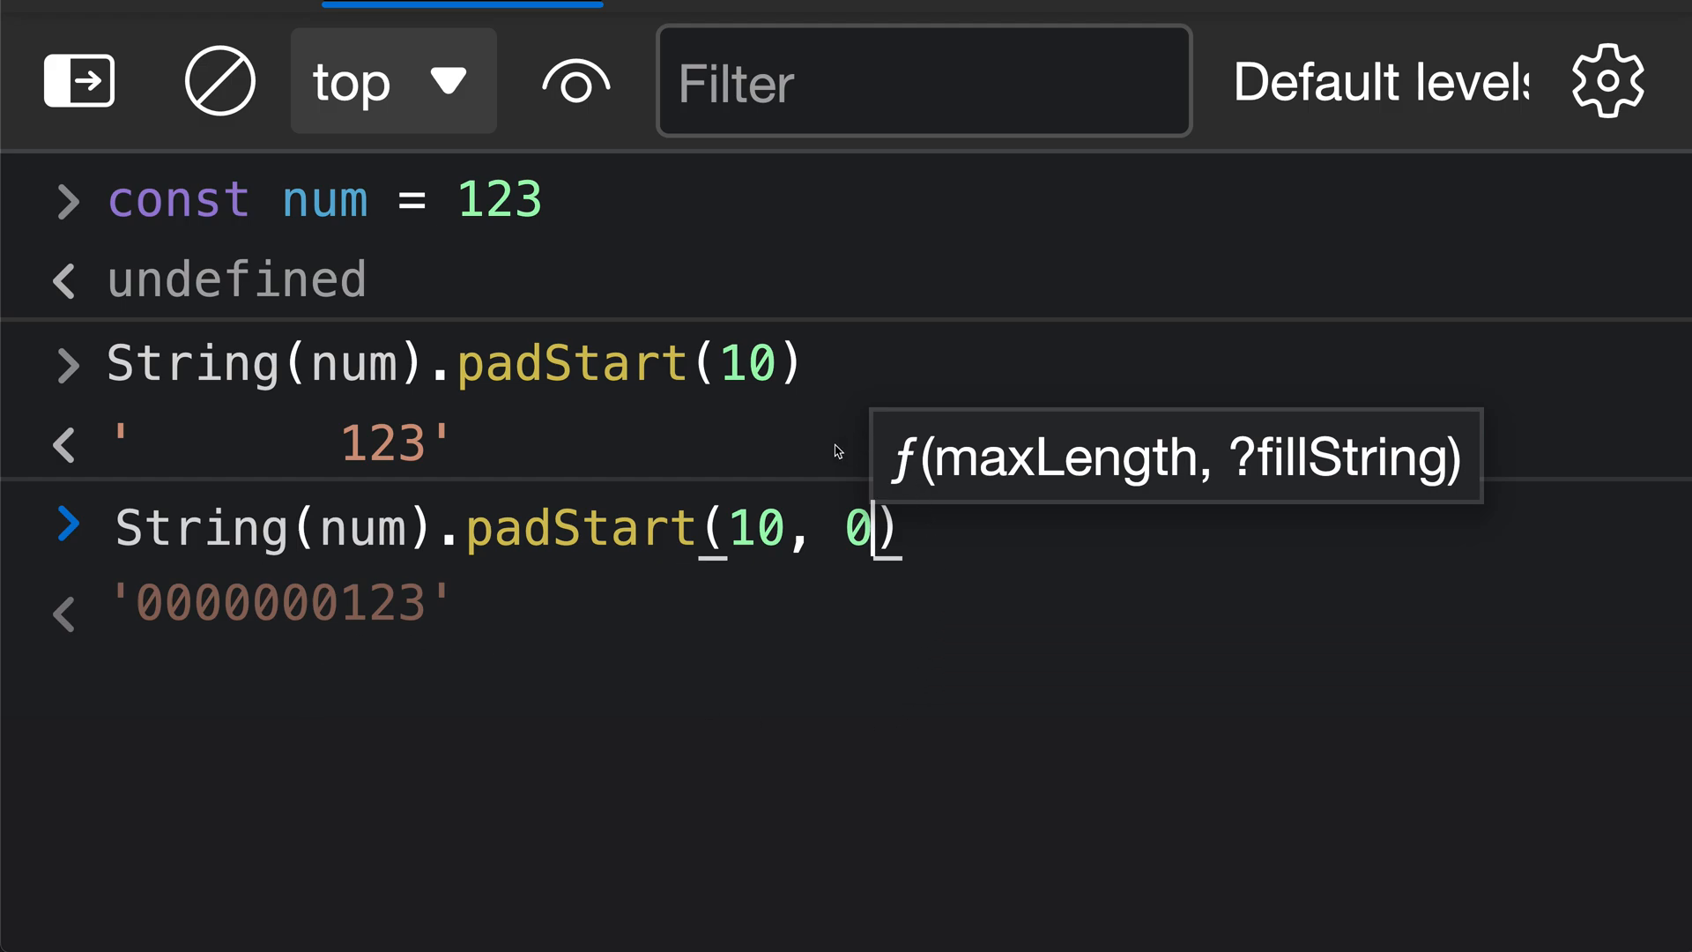
key("Enter")
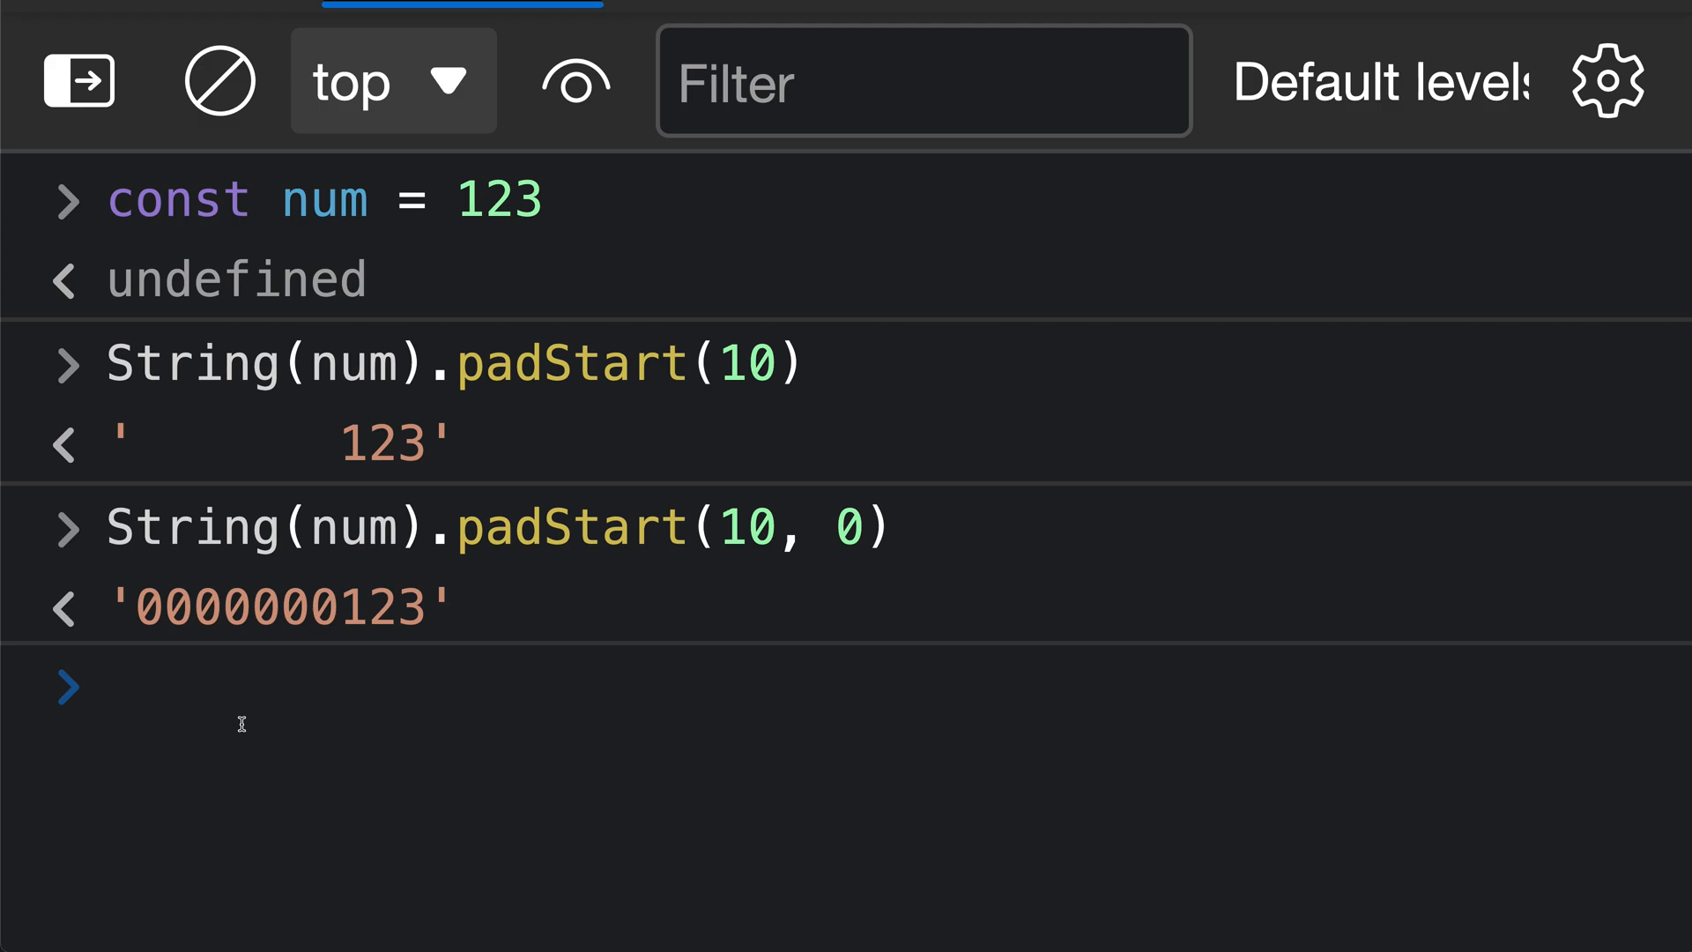
left_click(115, 687)
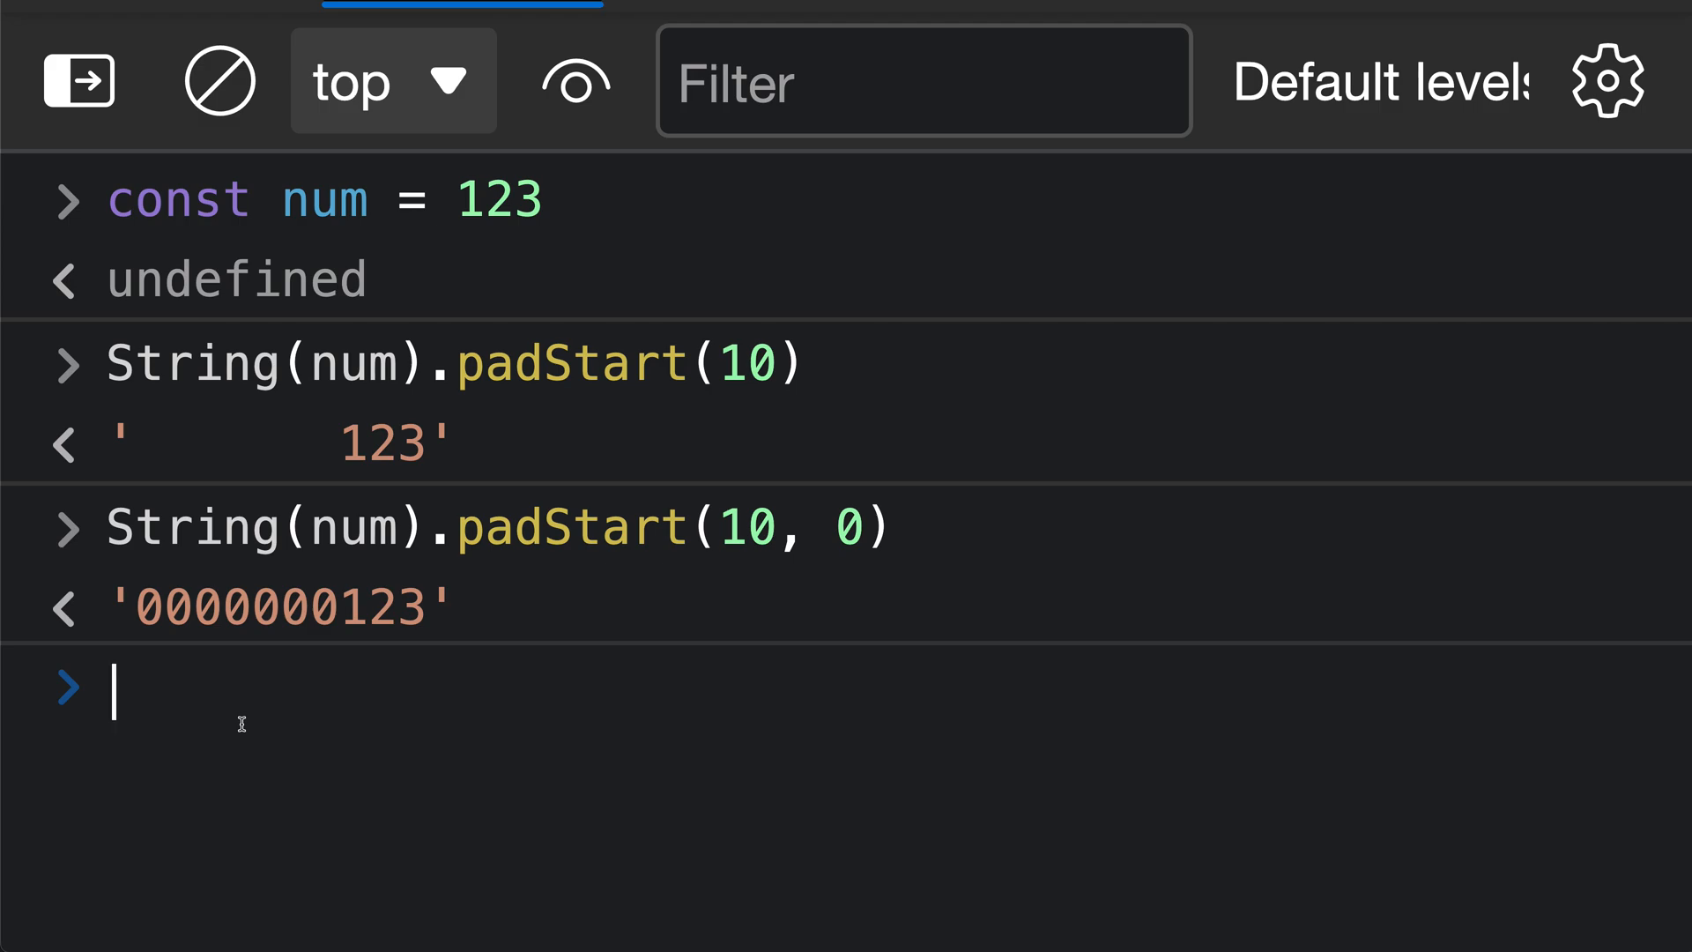